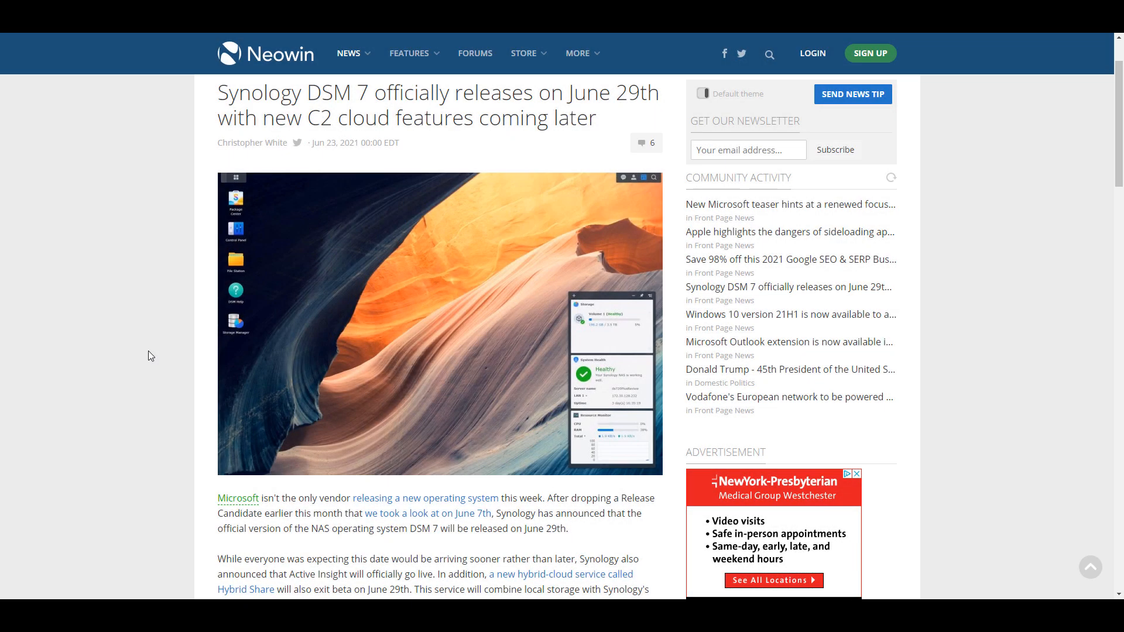
- Download the DSM 7.0-41882 update from Control Panel's Update & Restore
{"action": "scroll", "scroll_direction": "down", "scroll_amount": 3}
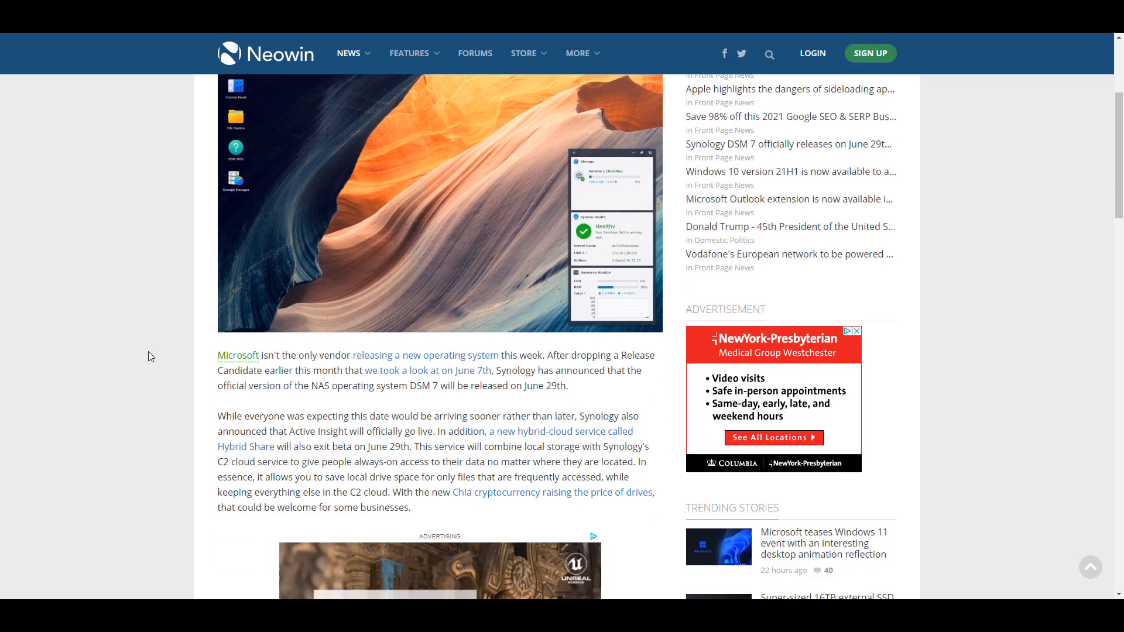
{"action": "scroll", "scroll_direction": "down", "scroll_amount": 3}
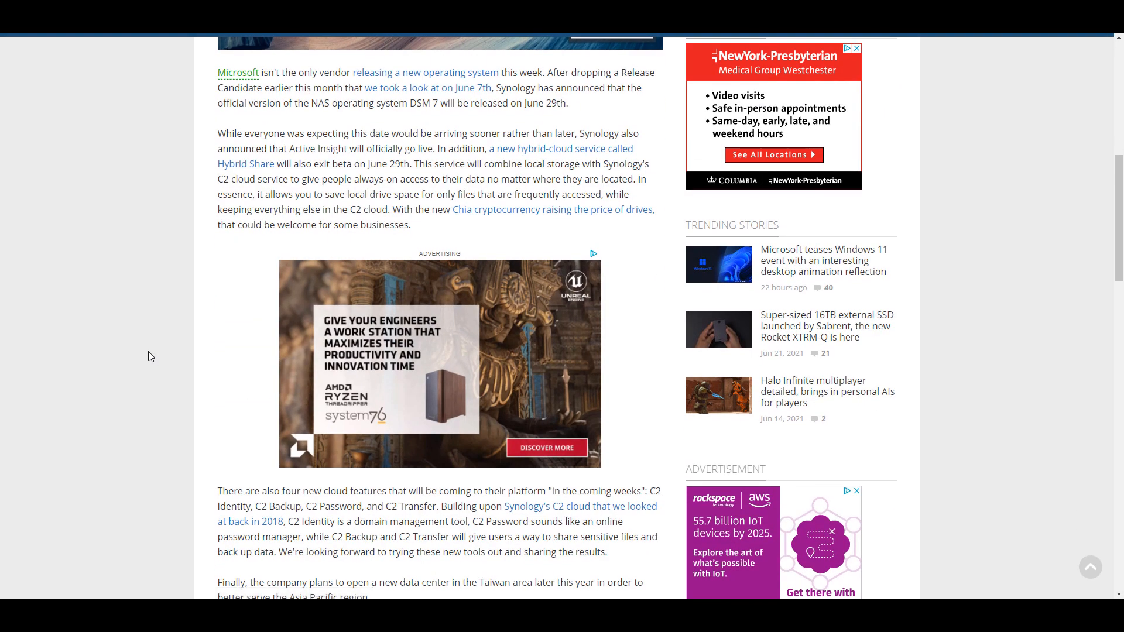
{"action": "scroll", "scroll_direction": "down", "scroll_amount": 3}
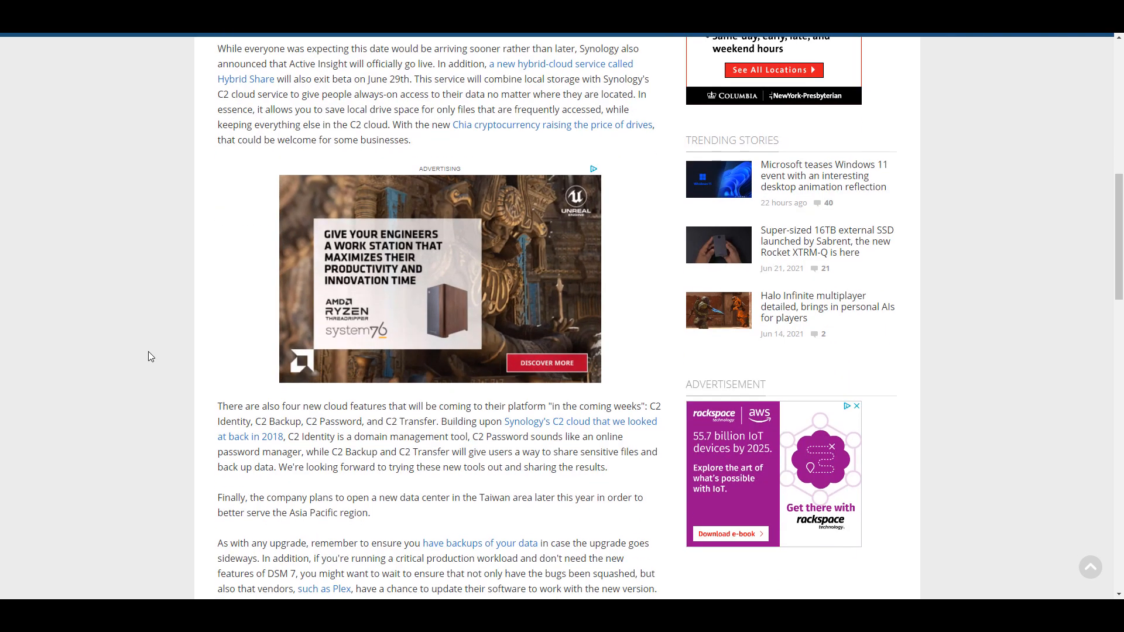
{"action": "scroll", "scroll_direction": "down", "scroll_amount": 3}
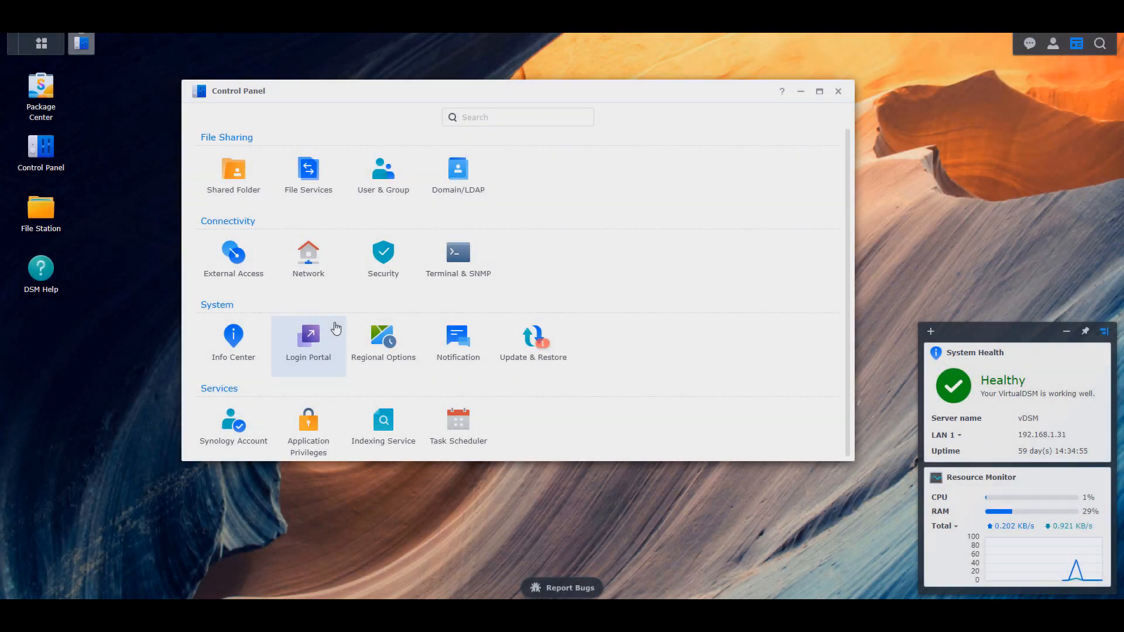
{"action": "left_click", "coordinate": [533, 337]}
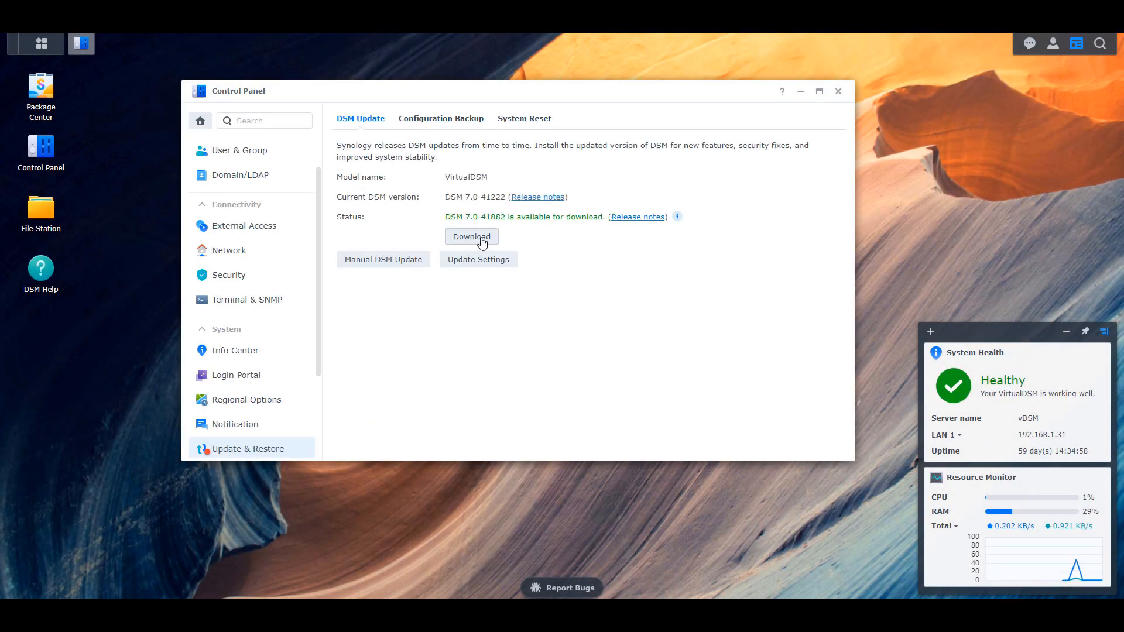
{"action": "left_click", "coordinate": [470, 237]}
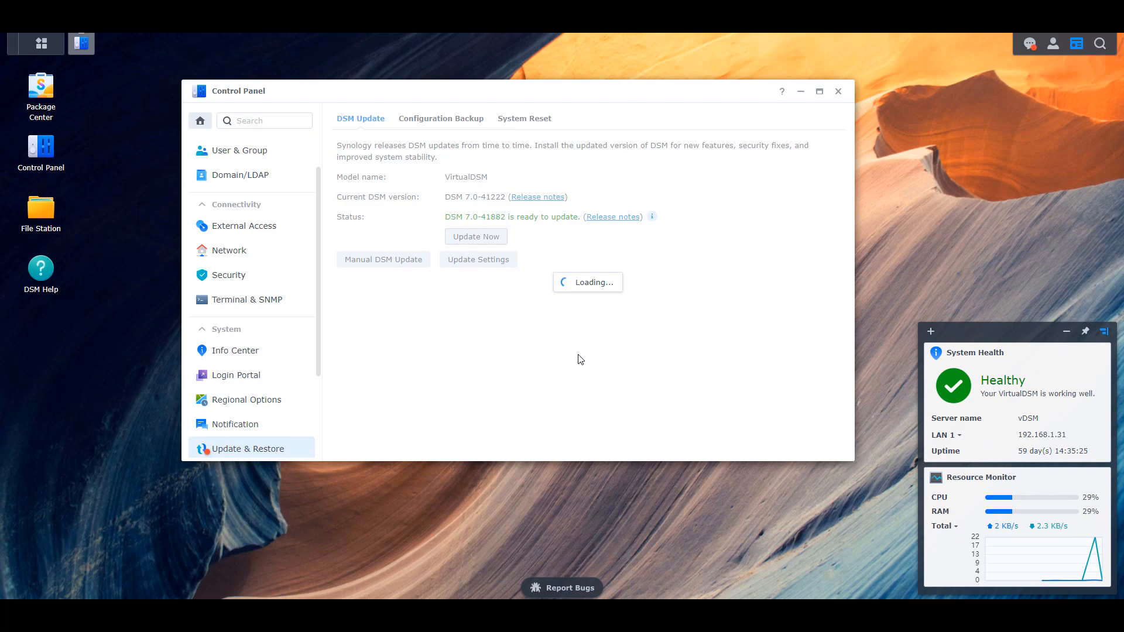
- Install the downloaded update, accepting the agreement and confirming with Yes
{"action": "left_click", "coordinate": [475, 237]}
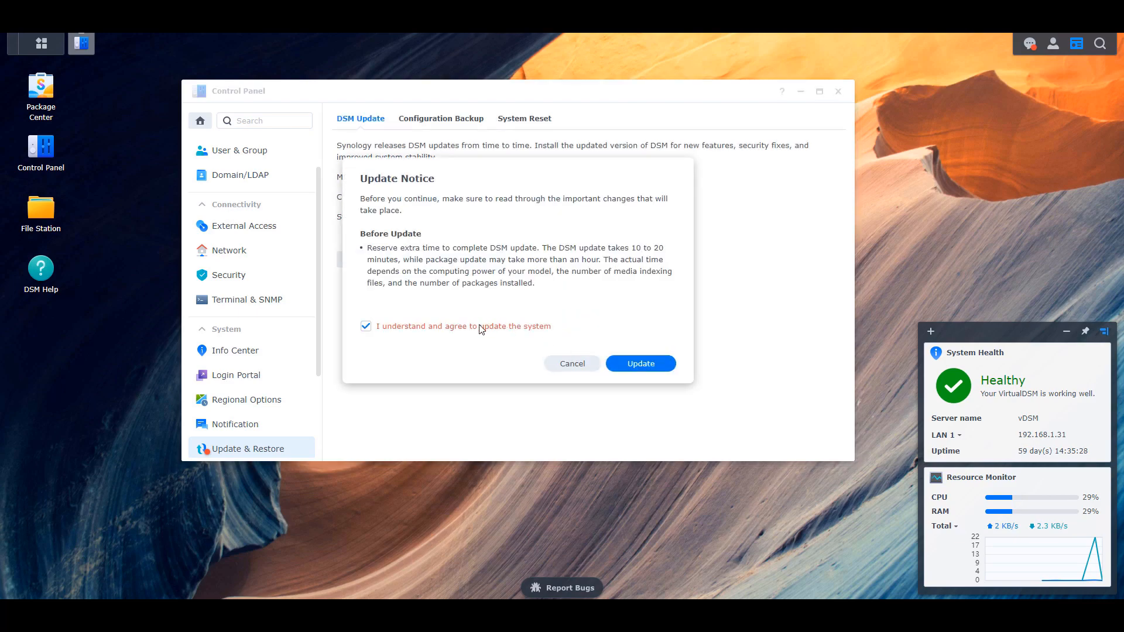
{"action": "left_click", "coordinate": [638, 363]}
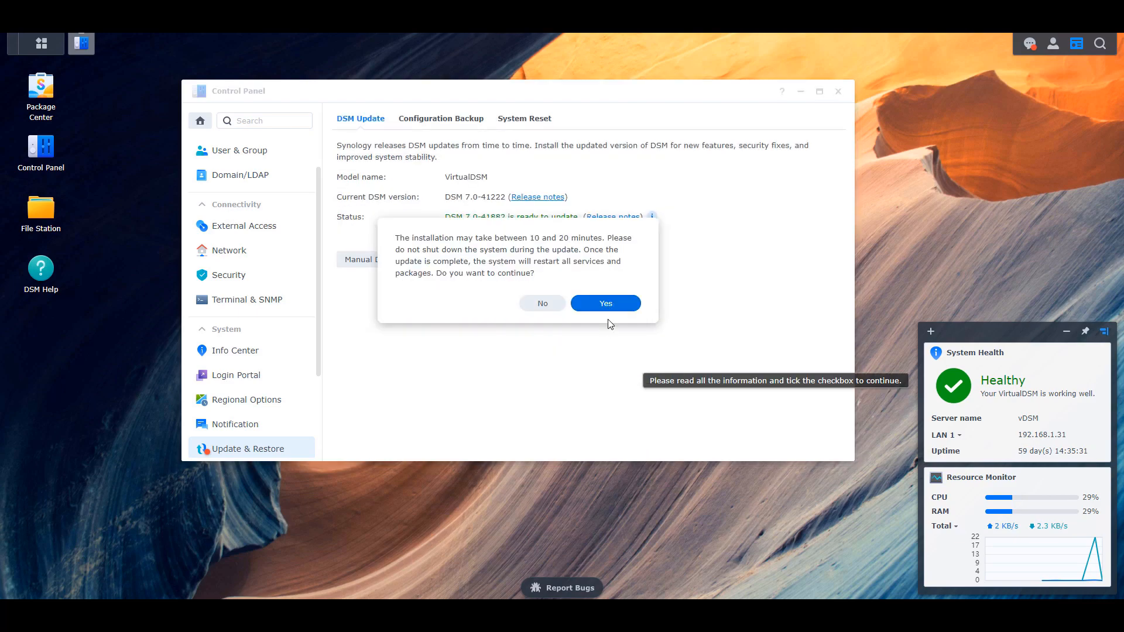
{"action": "left_click", "coordinate": [605, 302]}
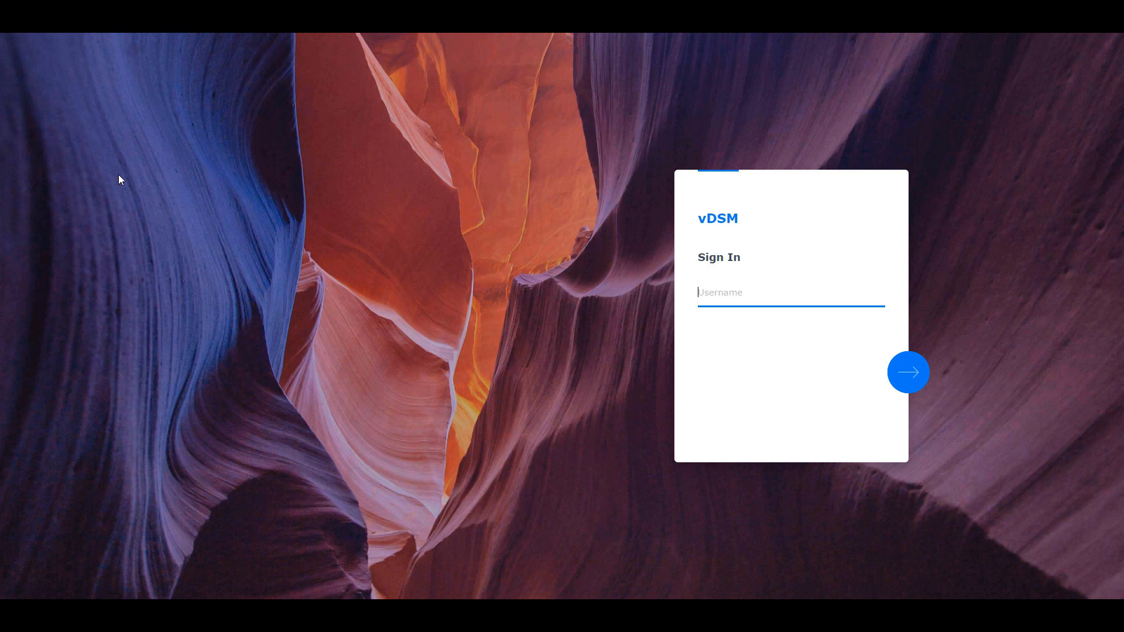
- Sign in to the updated vDSM as user frank with the password
{"action": "type", "text": "frank"}
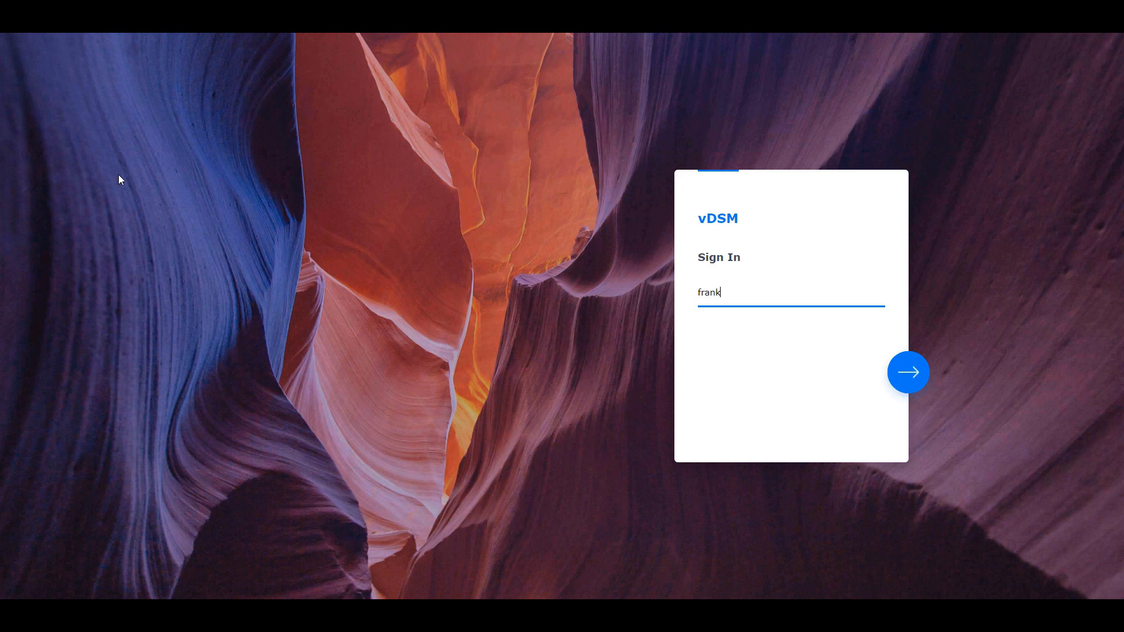
{"action": "left_click", "coordinate": [908, 372]}
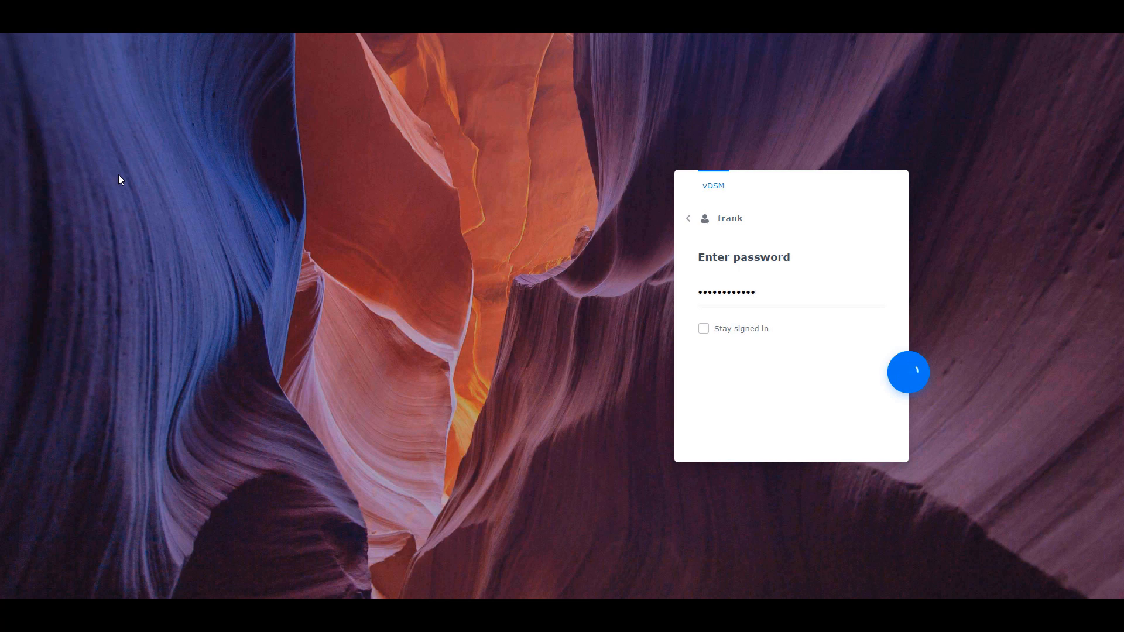
{"action": "left_click", "coordinate": [907, 372]}
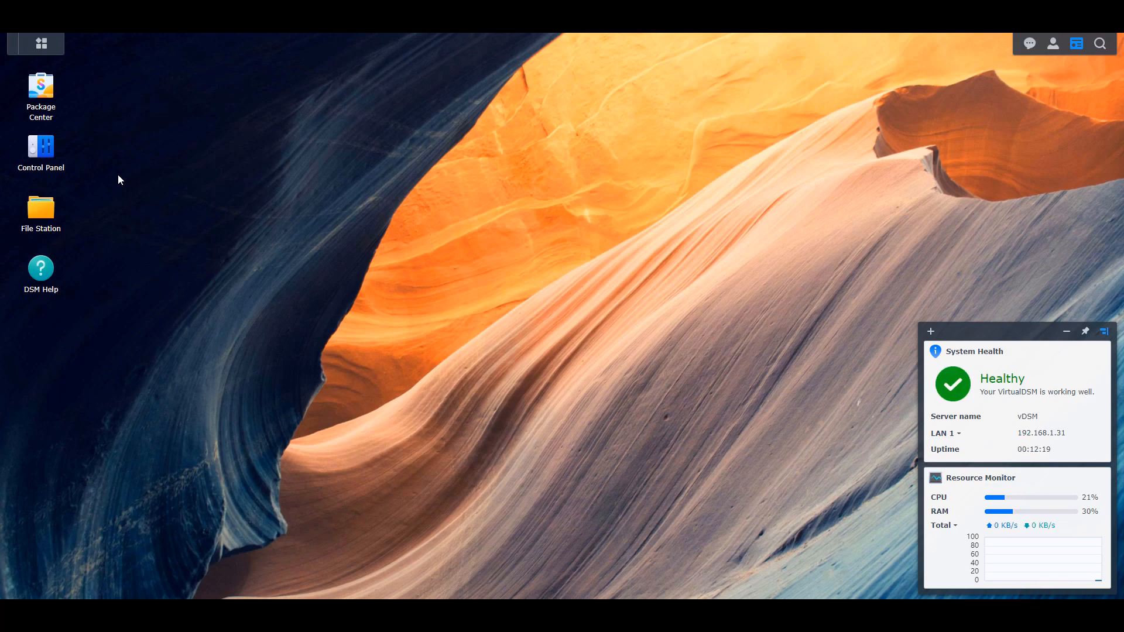
- Open Control Panel from the desktop and select an item in its System section
{"action": "double_click", "coordinate": [41, 153]}
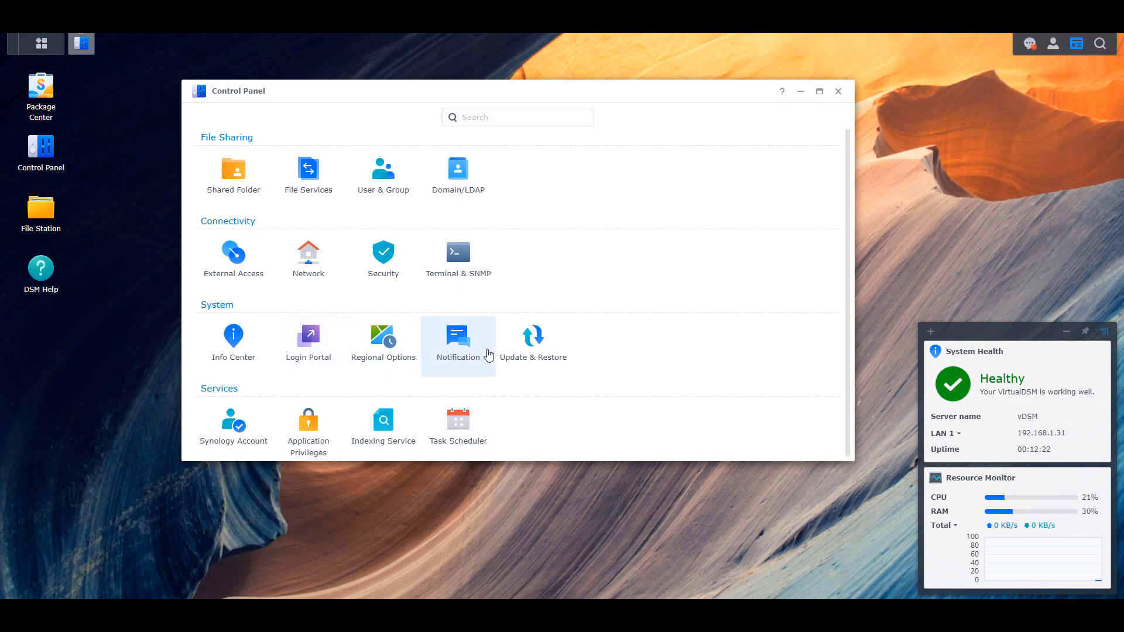
{"action": "left_click", "coordinate": [534, 336]}
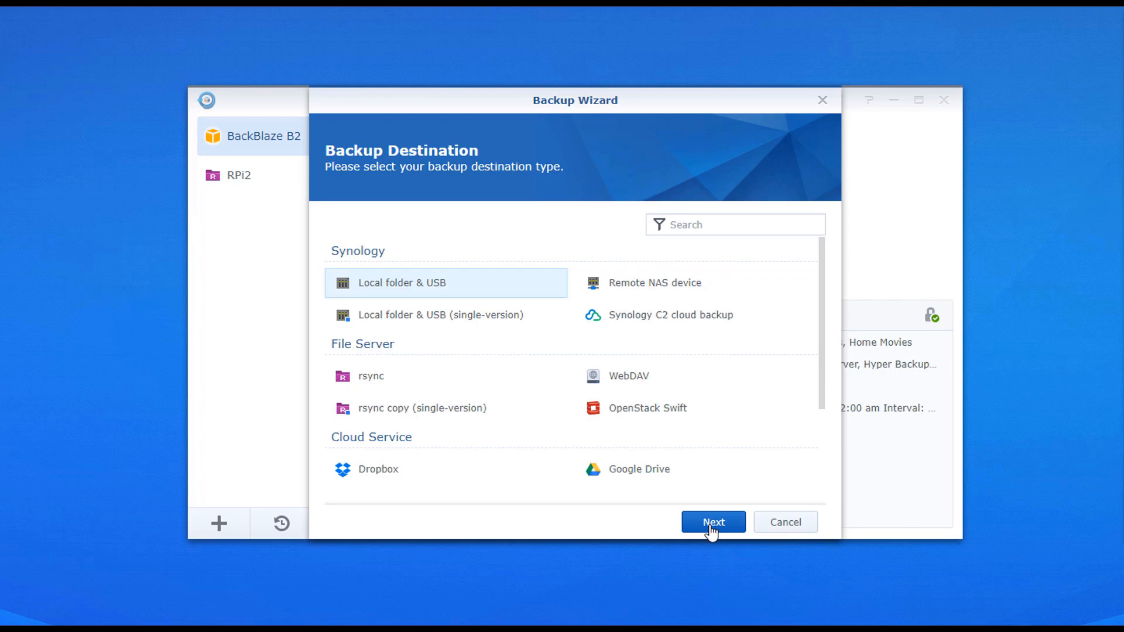
- Target Local folder & USB at usbshare1/NAS, back up one folder, no applications
{"action": "left_click", "coordinate": [712, 522]}
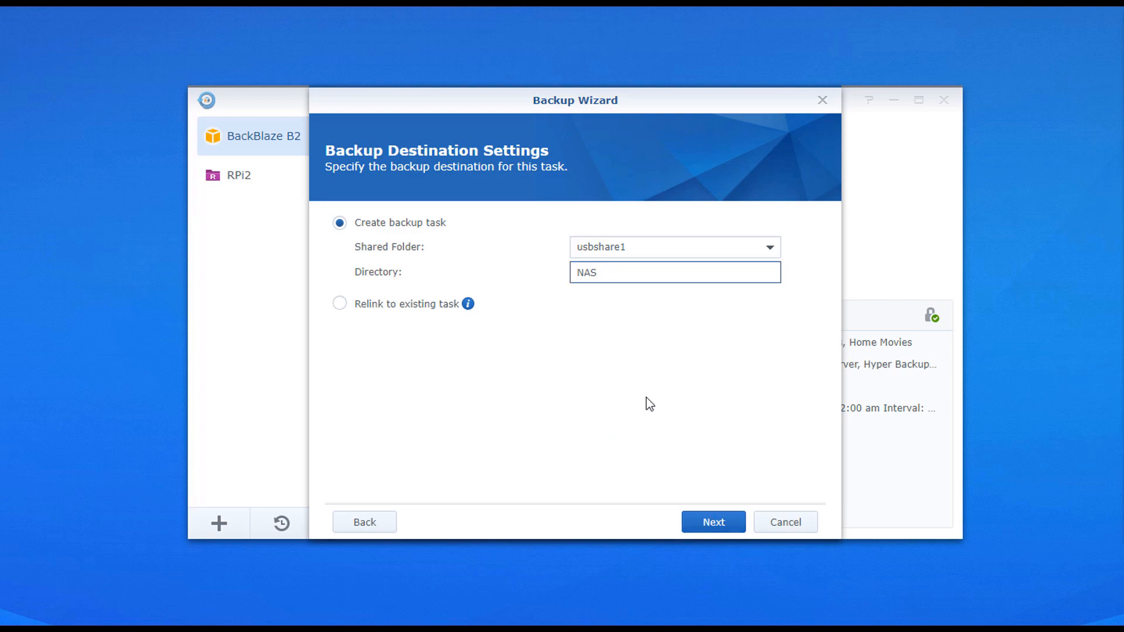
{"action": "left_click", "coordinate": [712, 521]}
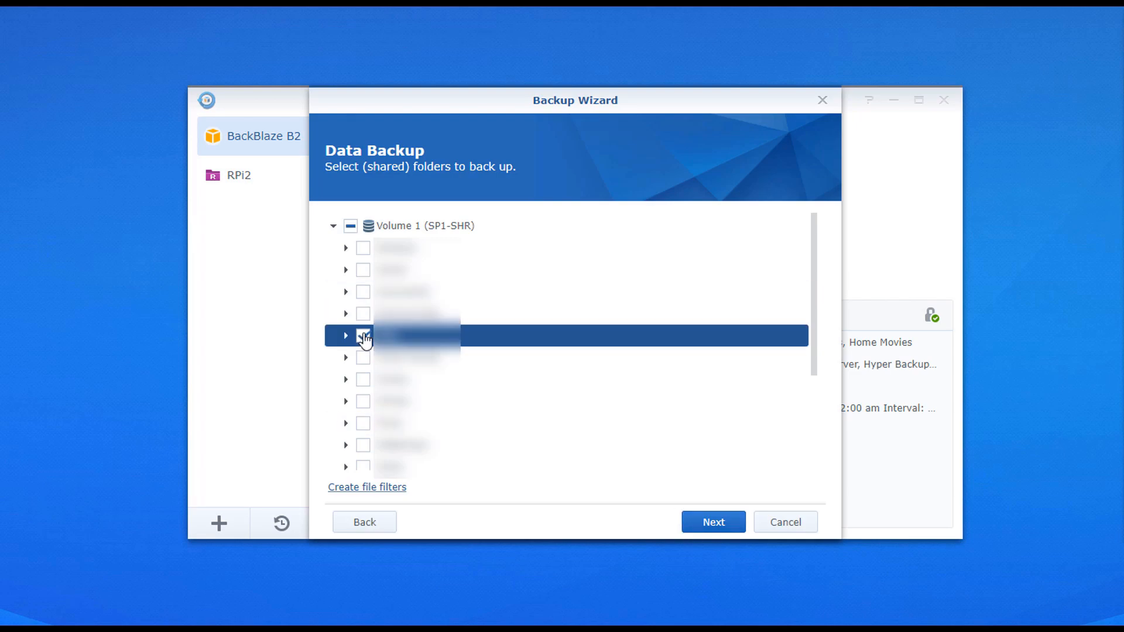
{"action": "left_click", "coordinate": [712, 521]}
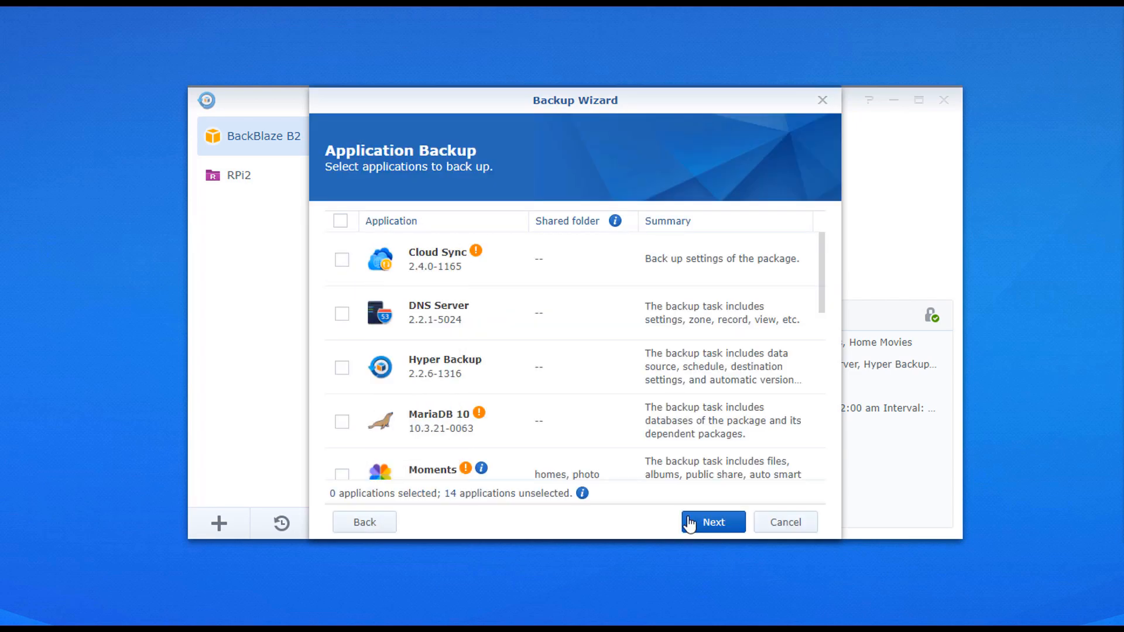
{"action": "left_click", "coordinate": [712, 521]}
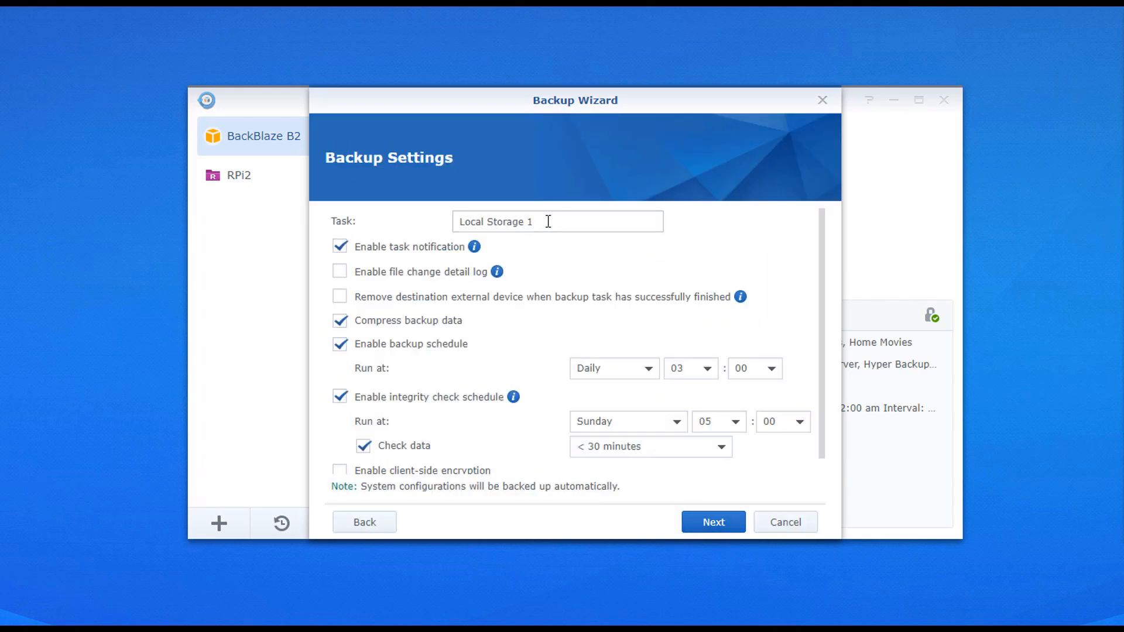
- Name the backup task eUSB and enable client-side encryption with a password
{"action": "type", "text": "eUSB"}
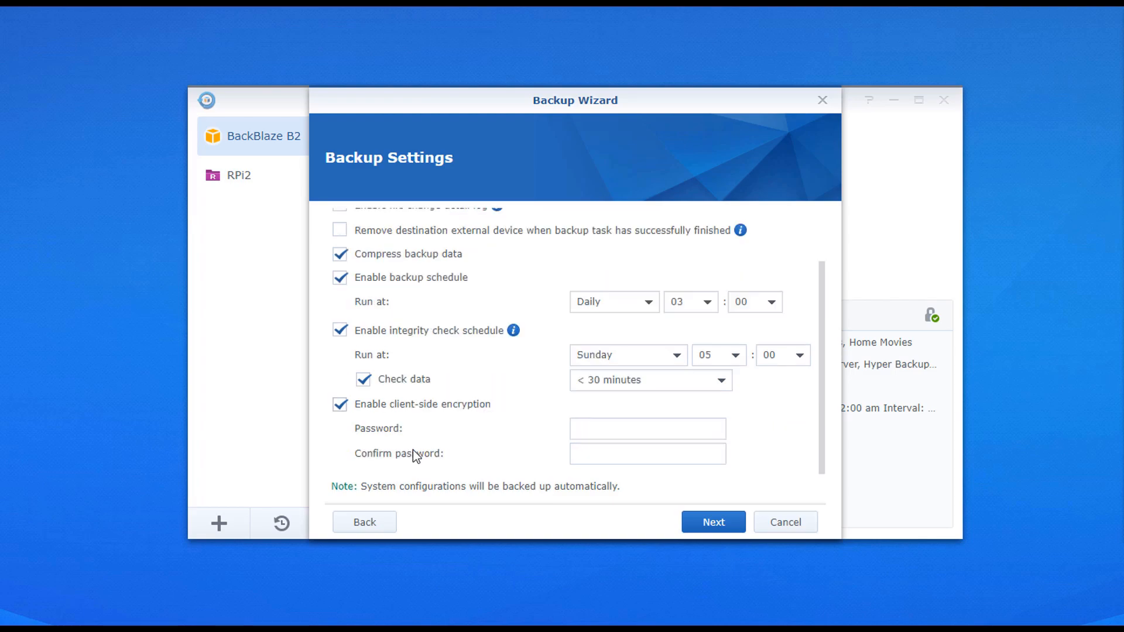
{"action": "left_click", "coordinate": [647, 428]}
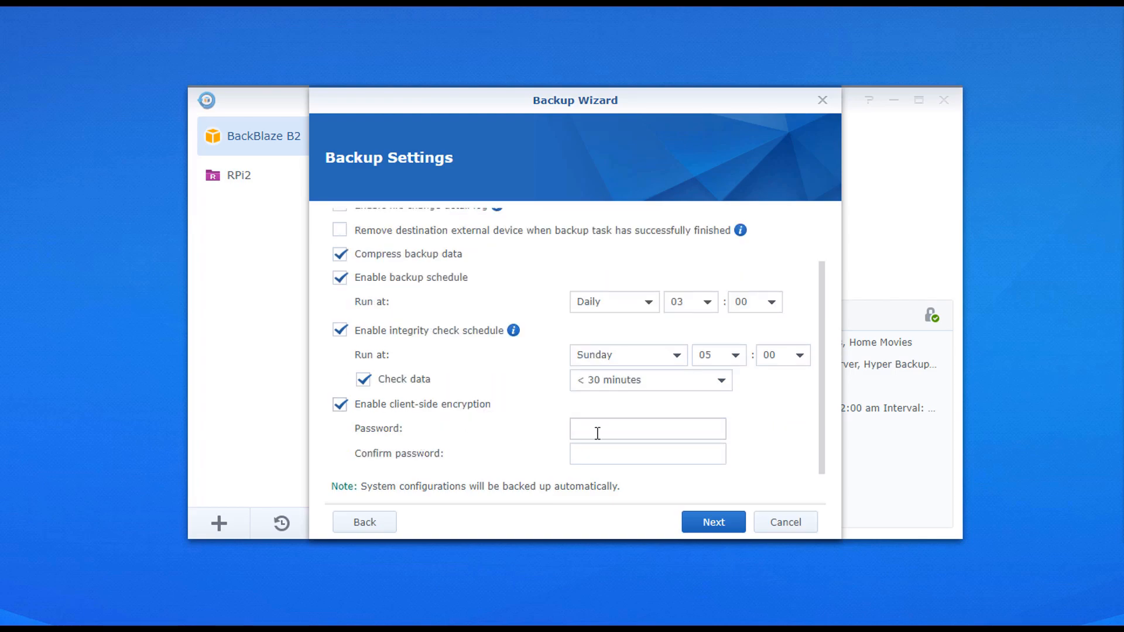
{"action": "type", "text": "•••"}
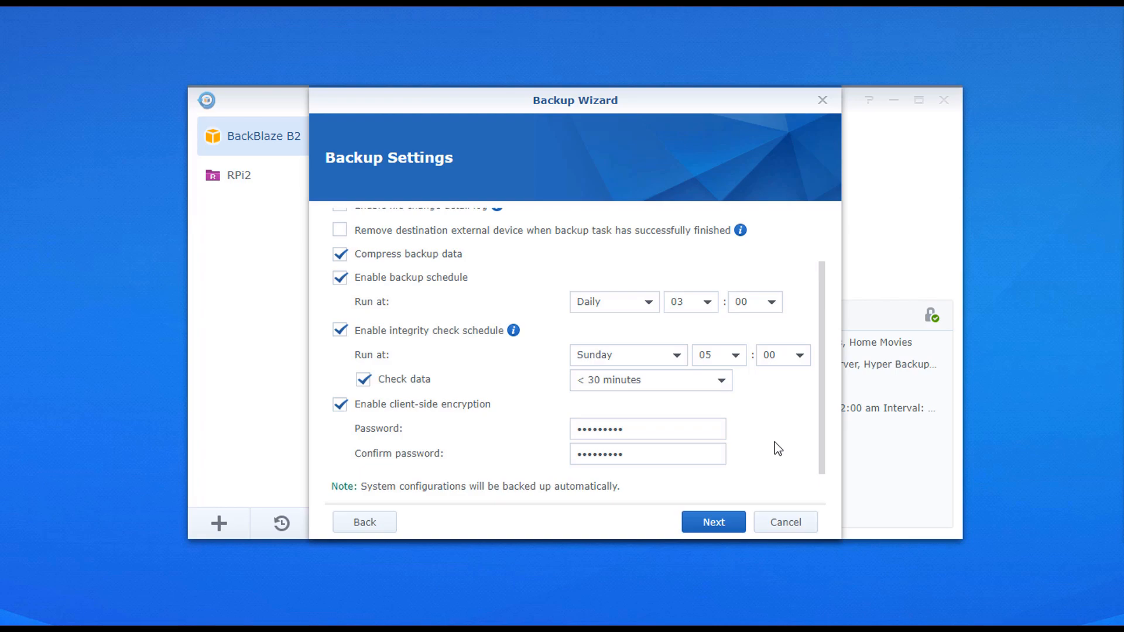
{"action": "mouse_move", "coordinate": [360, 422]}
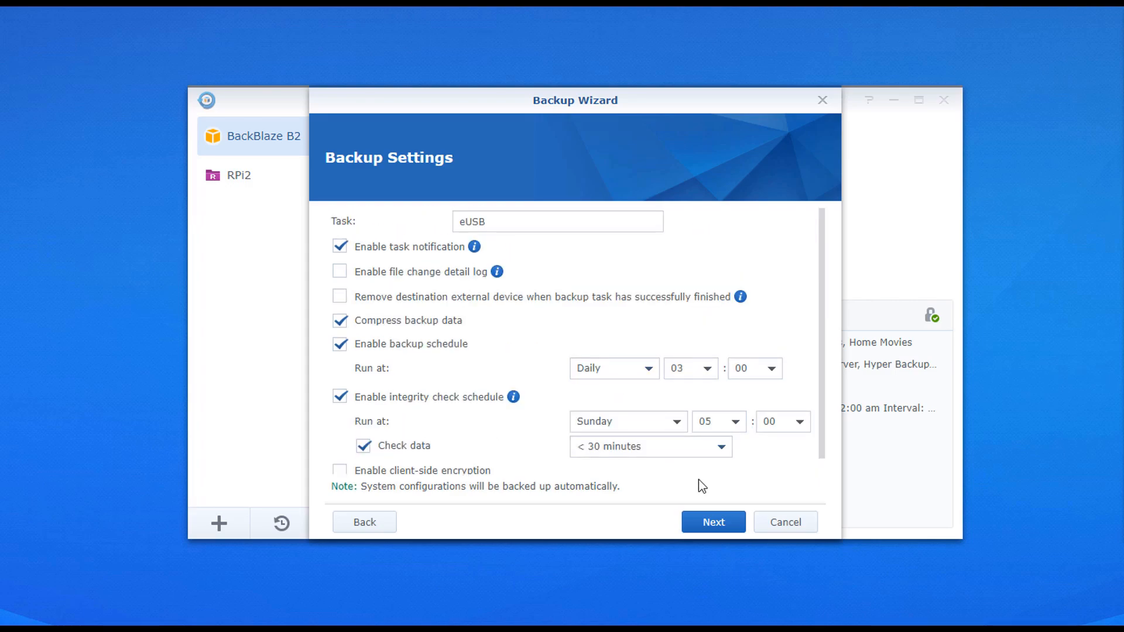
- Enable backup rotation with a maximum of 30 kept versions and apply the task
{"action": "left_click", "coordinate": [712, 521]}
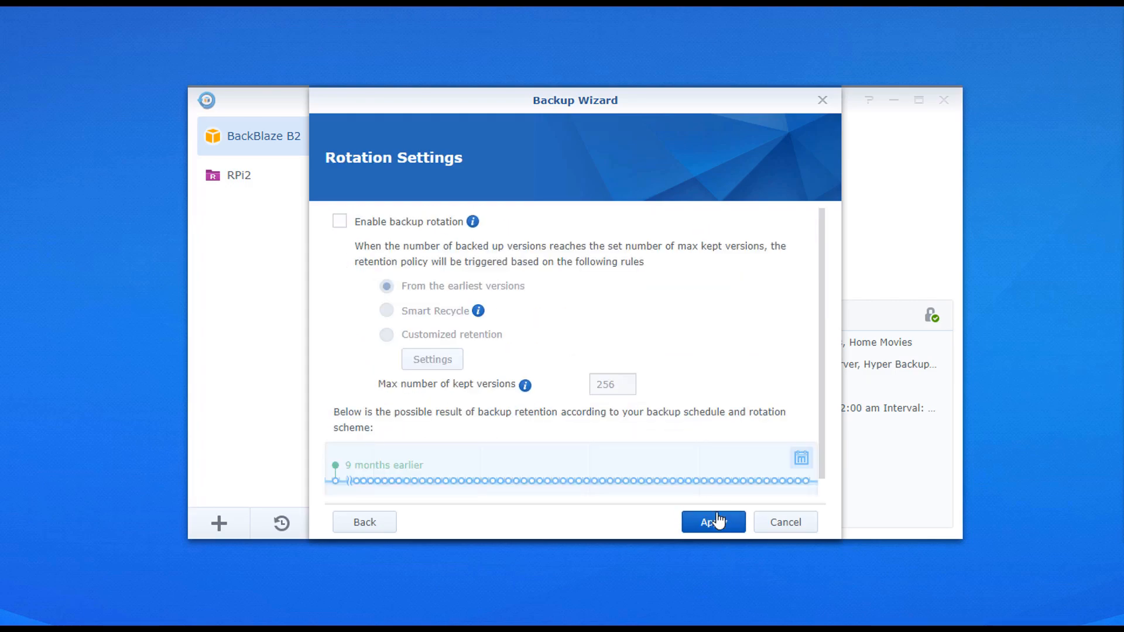
{"action": "left_click", "coordinate": [339, 221]}
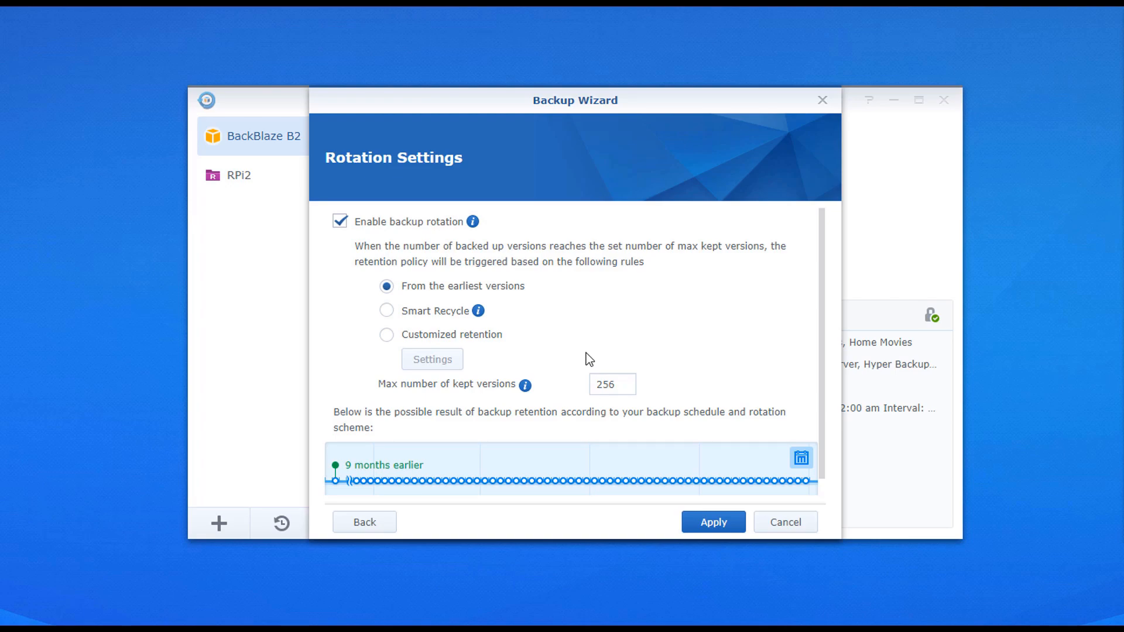
{"action": "mouse_move", "coordinate": [717, 346]}
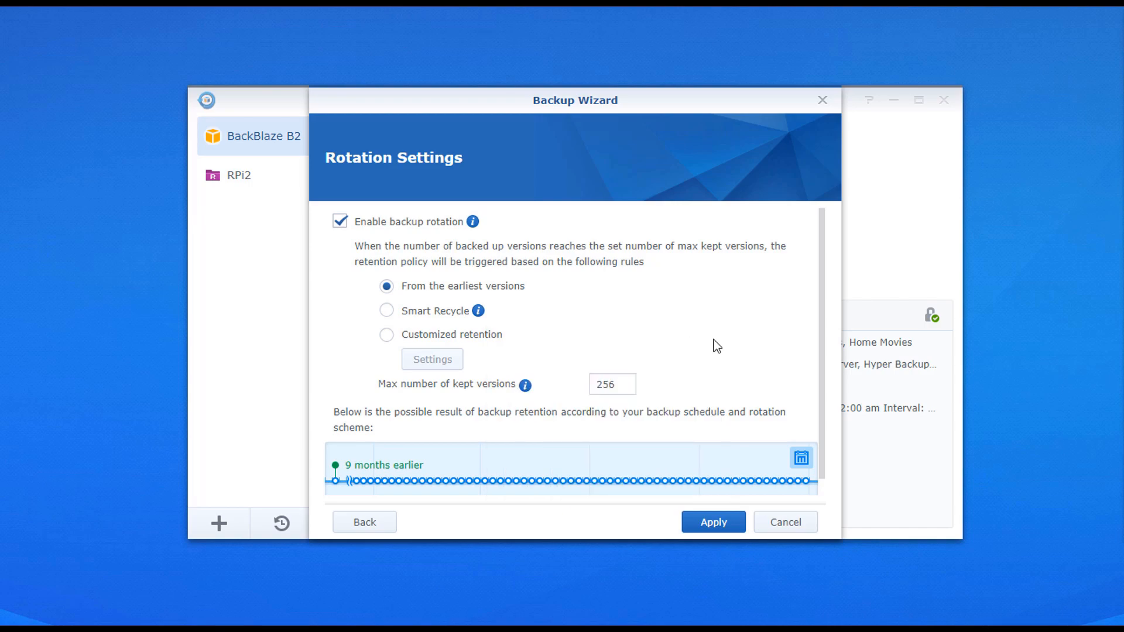
{"action": "type", "text": "30"}
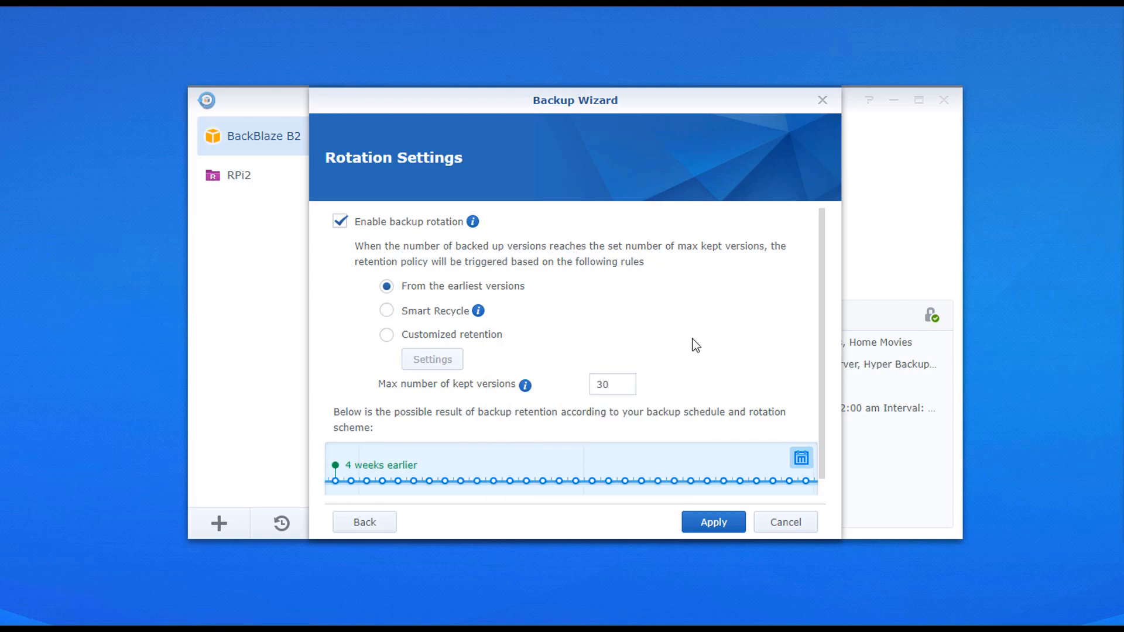
{"action": "left_click", "coordinate": [713, 521]}
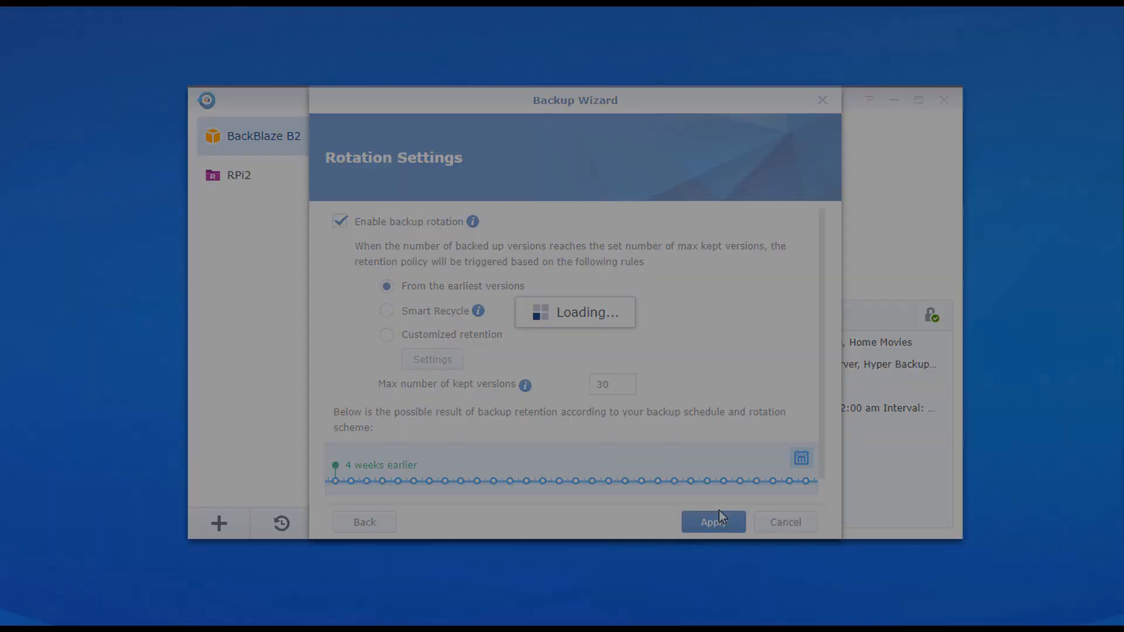
{"action": "left_click", "coordinate": [713, 521]}
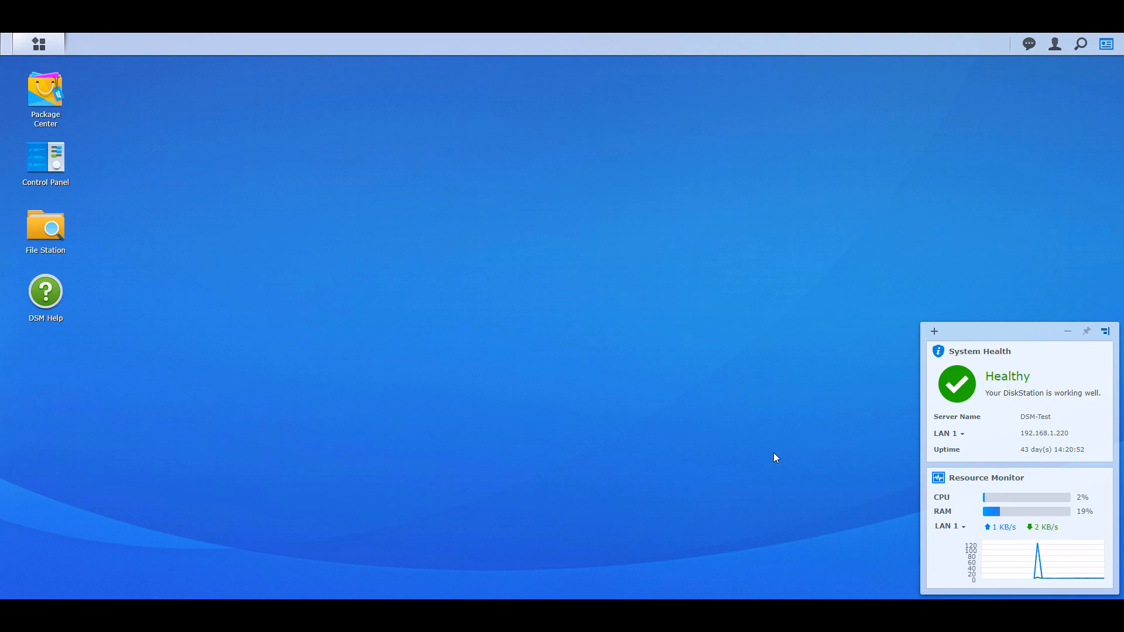
{"action": "mouse_move", "coordinate": [657, 438]}
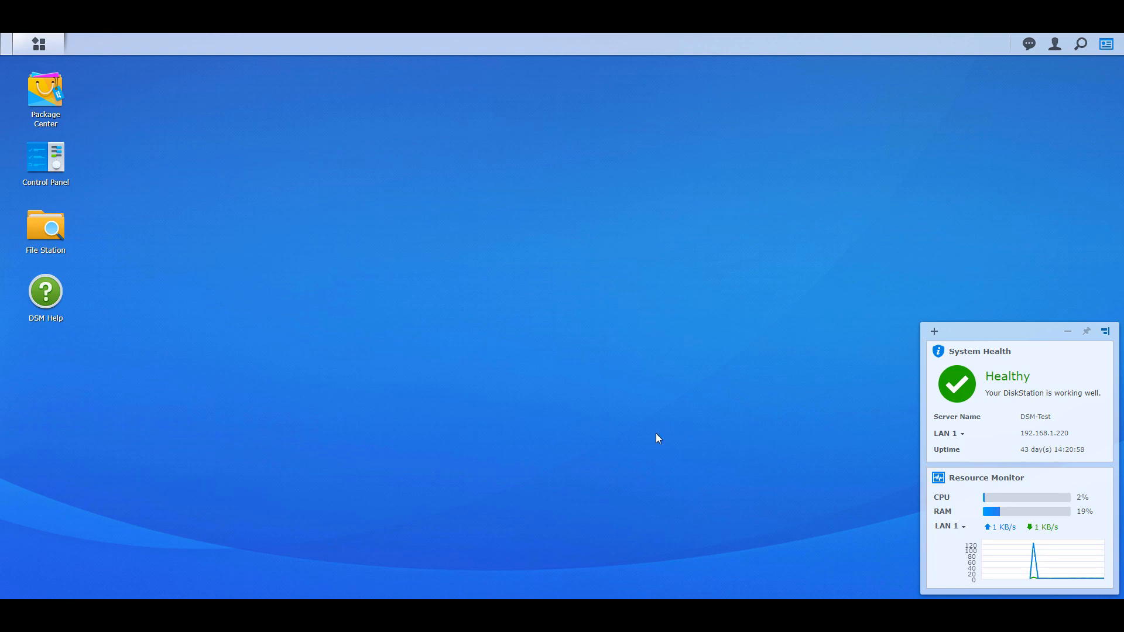
{"action": "mouse_move", "coordinate": [56, 169]}
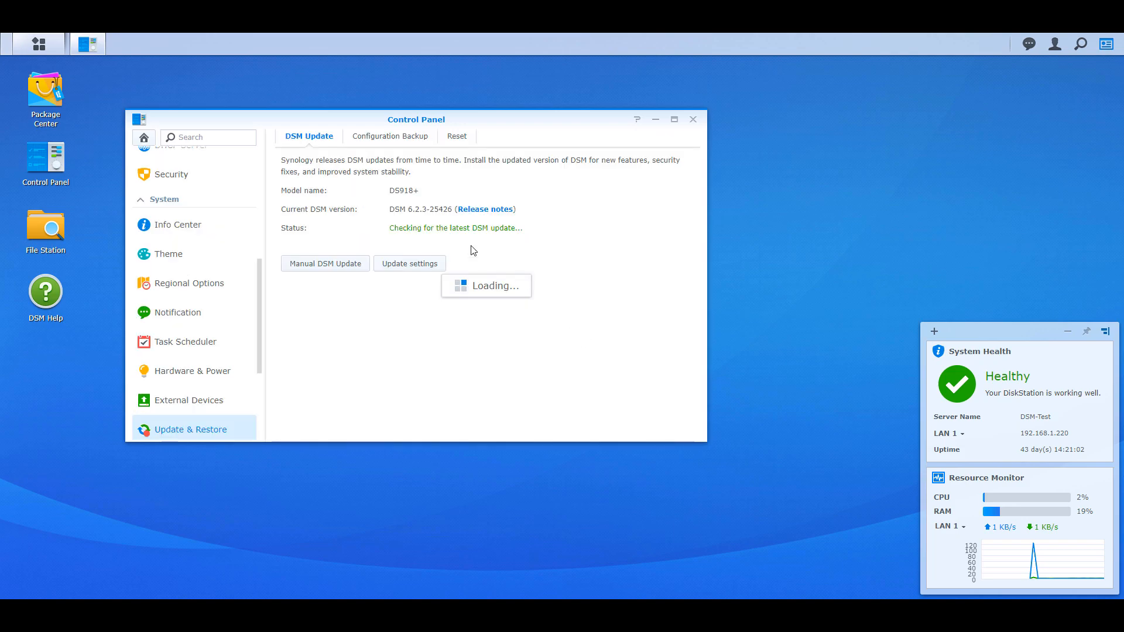
- Back up the system configuration from the Configuration Backup tab, confirming with Yes
{"action": "left_click", "coordinate": [390, 136]}
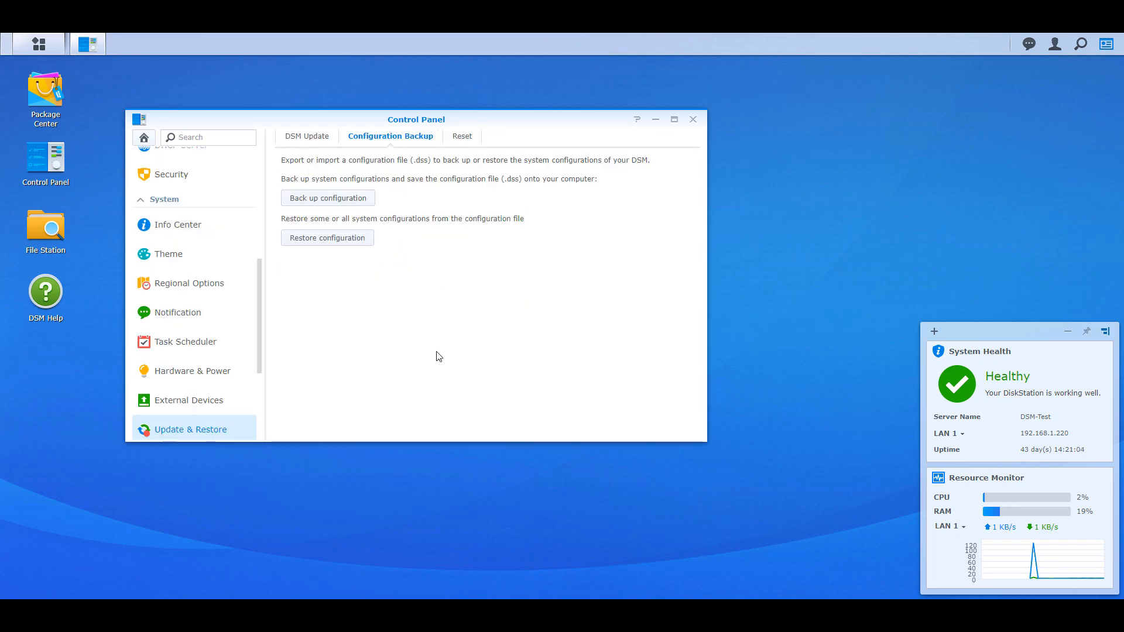
{"action": "left_click", "coordinate": [328, 197]}
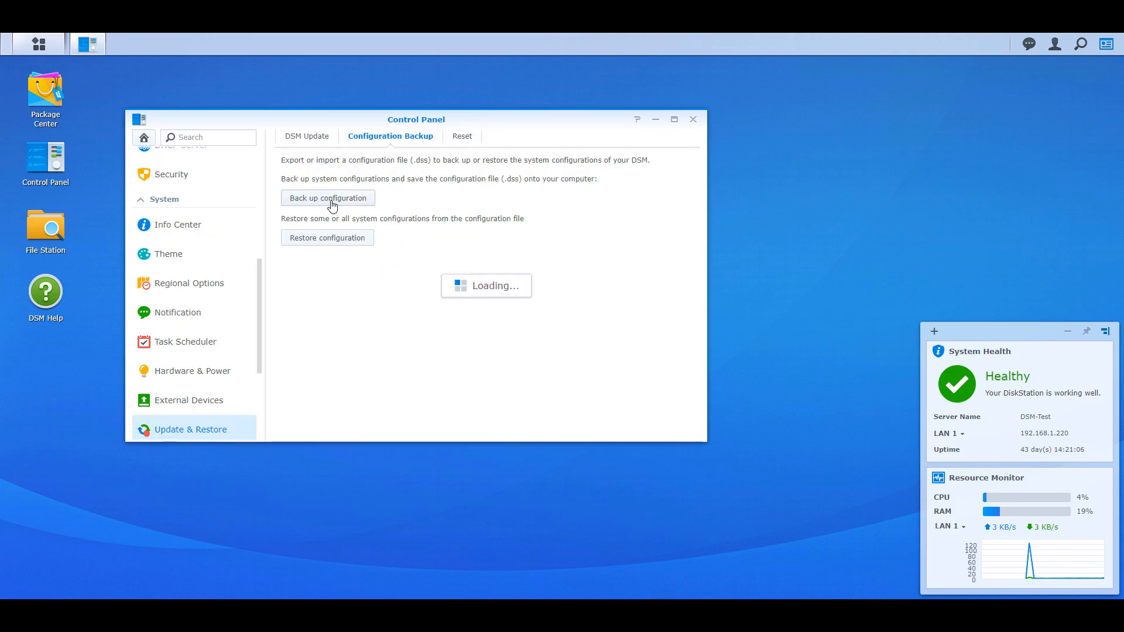
{"action": "left_click", "coordinate": [328, 198]}
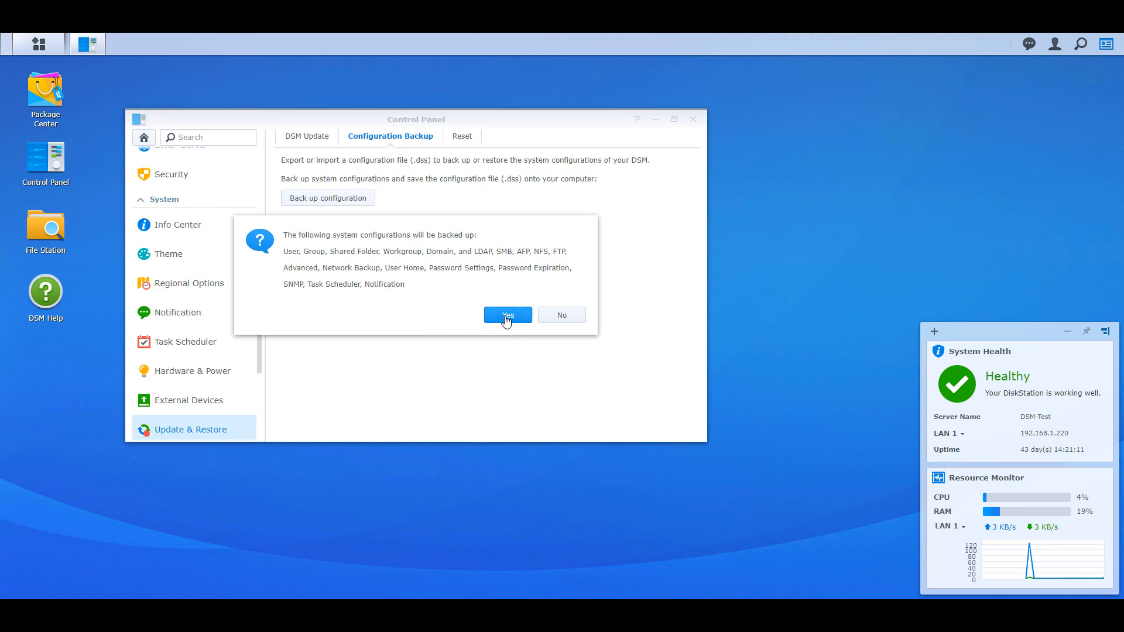
{"action": "left_click", "coordinate": [508, 315]}
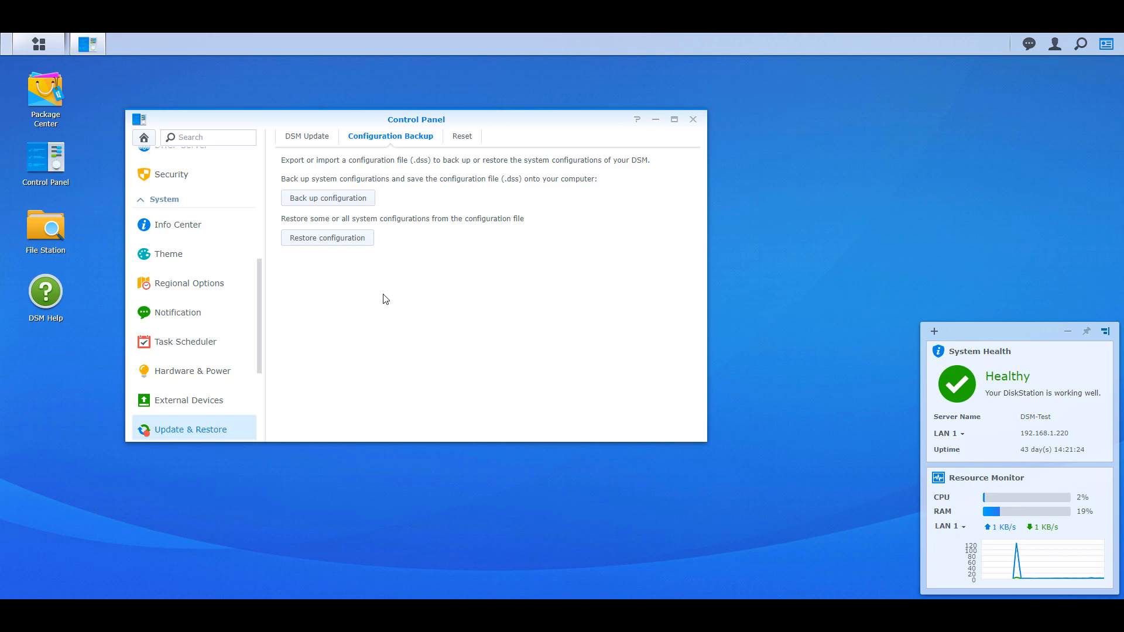
{"action": "mouse_move", "coordinate": [521, 322]}
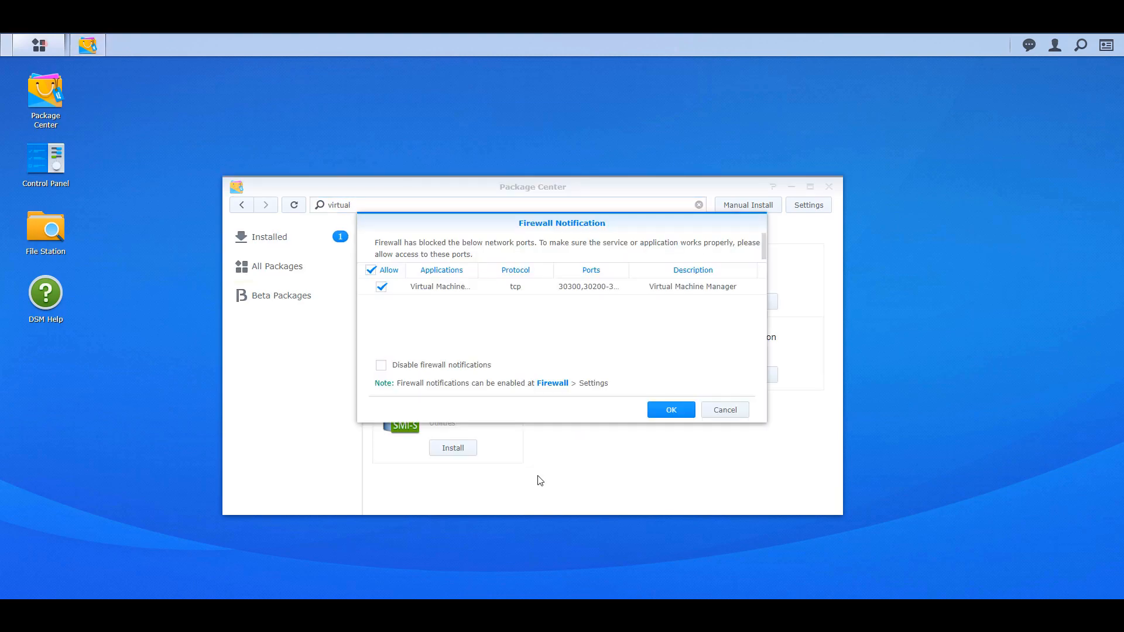
- Allow Virtual Machine Manager's blocked ports through the firewall and launch the package
{"action": "left_click", "coordinate": [669, 409]}
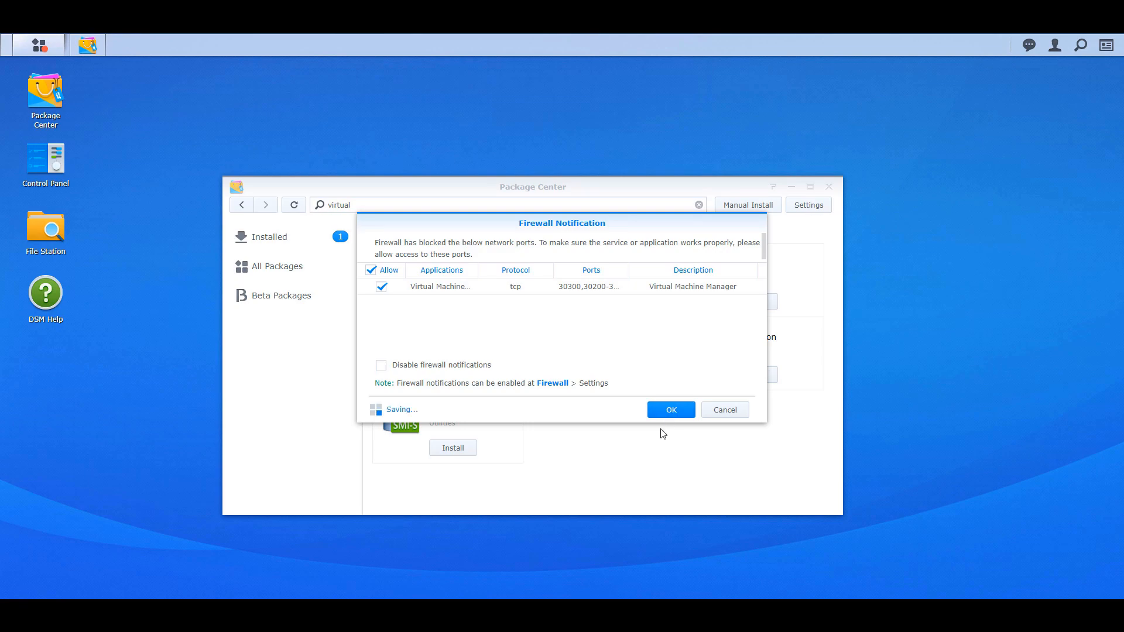
{"action": "left_click", "coordinate": [670, 409]}
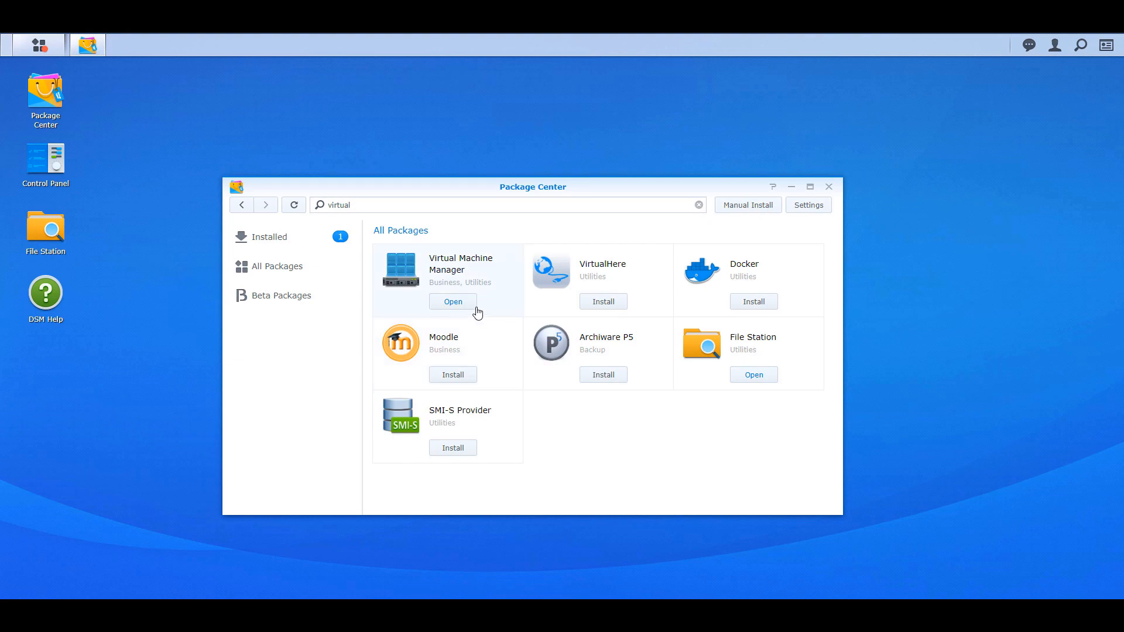
{"action": "left_click", "coordinate": [453, 301]}
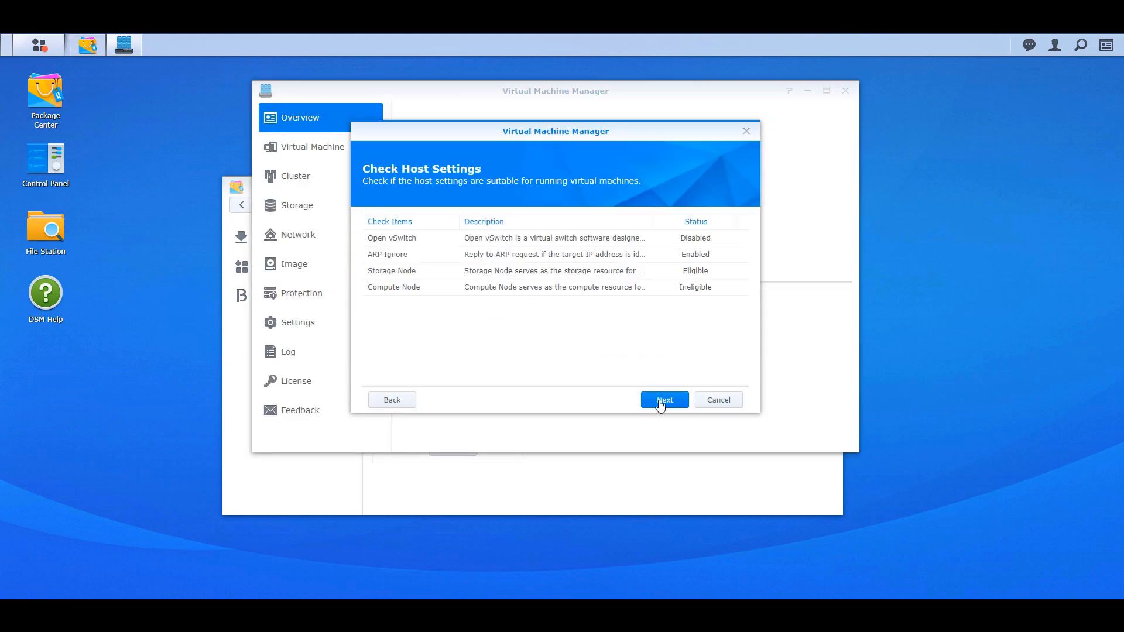
- Pass the host settings check, enable the network settings, and open DSM images
{"action": "left_click", "coordinate": [664, 399]}
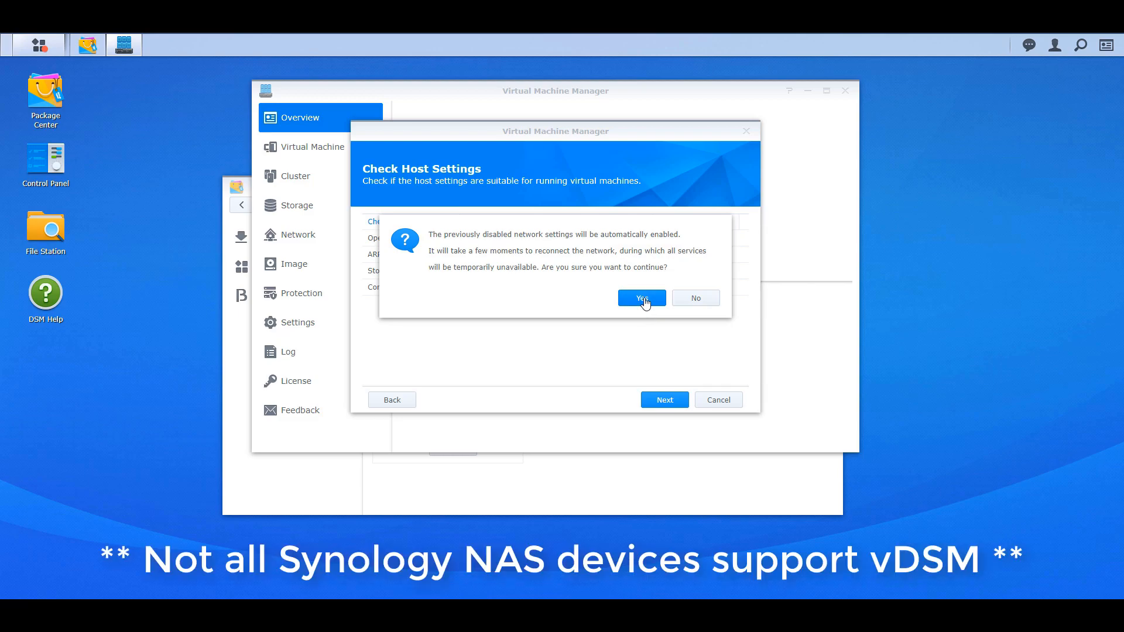
{"action": "left_click", "coordinate": [640, 298]}
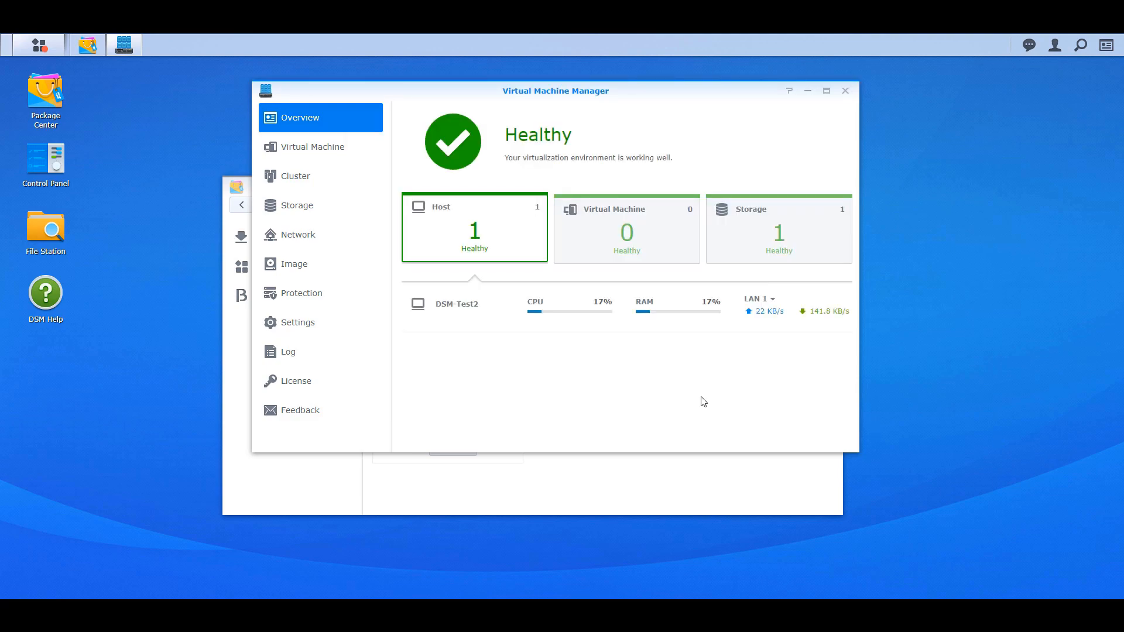
{"action": "left_click", "coordinate": [294, 264]}
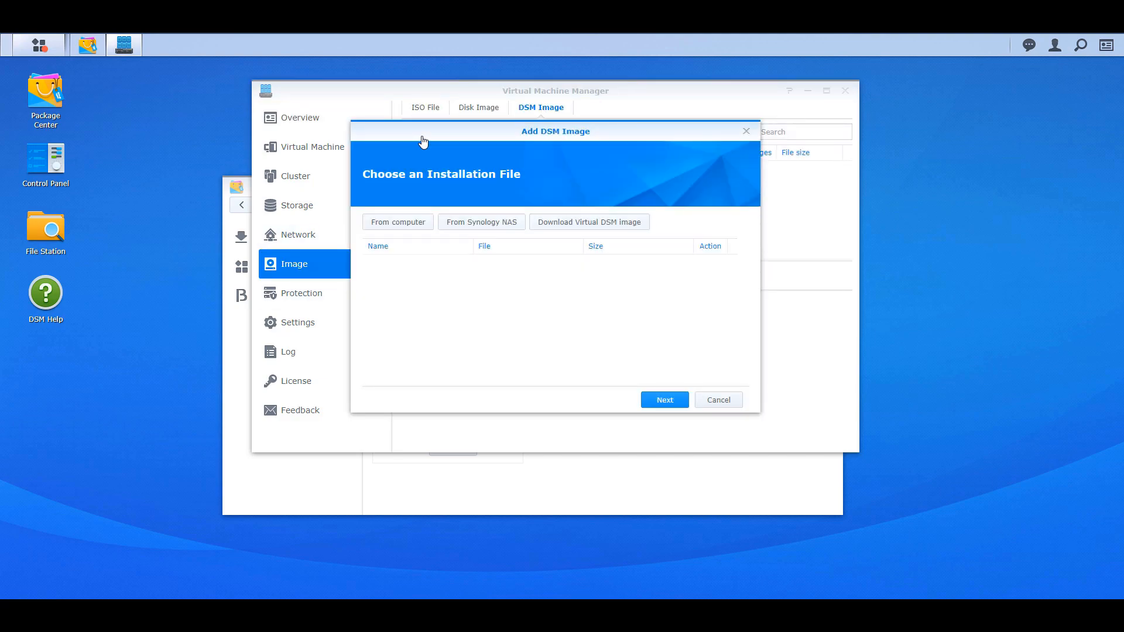
- Add the DSM_VirtualDSM_25426 image from Synology onto DSM-Test2 storage, then view virtual machines
{"action": "left_click", "coordinate": [590, 222]}
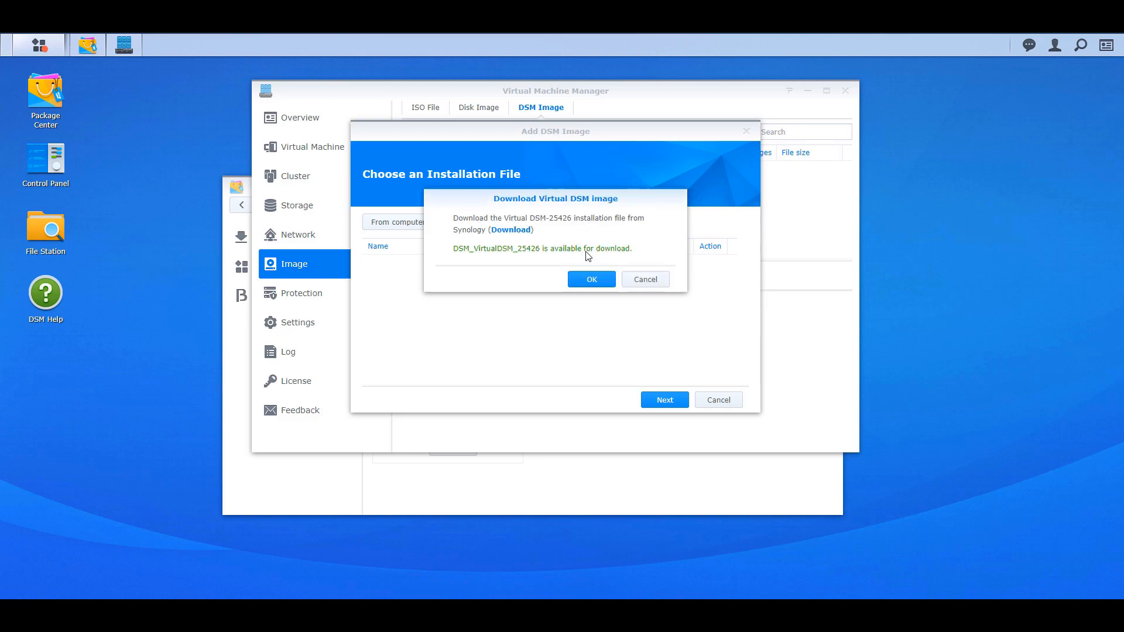
{"action": "left_click", "coordinate": [591, 279]}
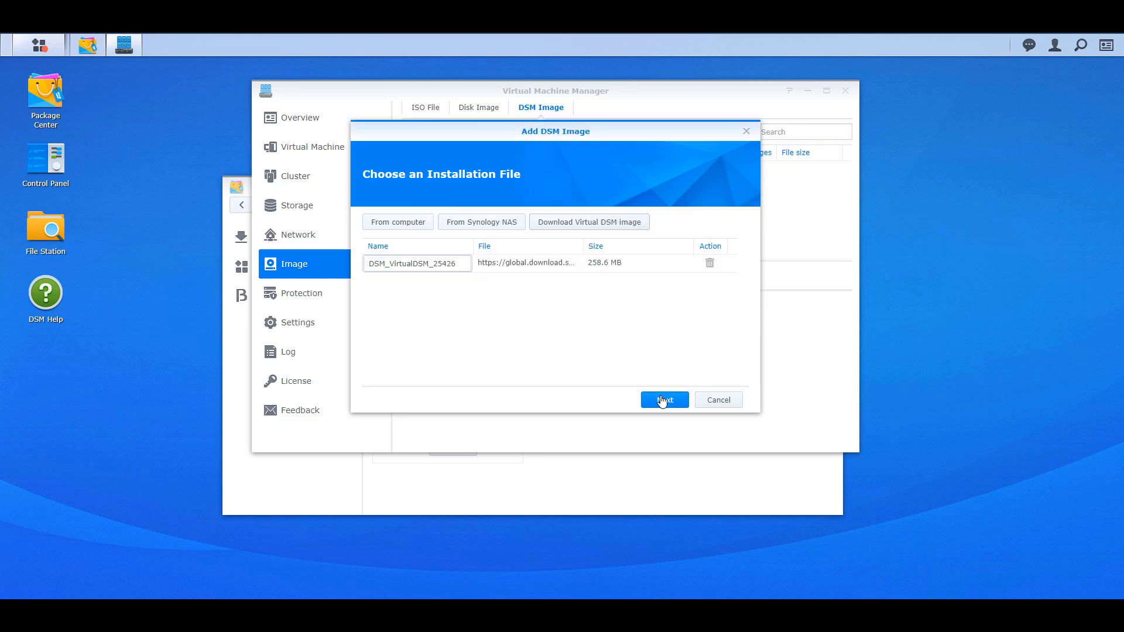
{"action": "left_click", "coordinate": [662, 400]}
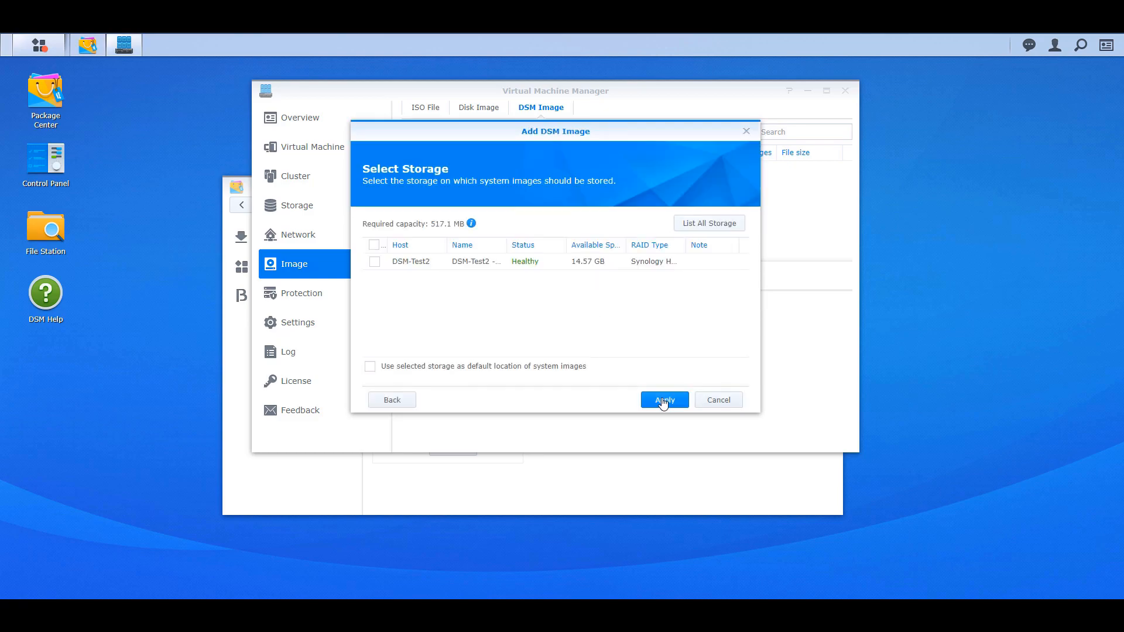
{"action": "left_click", "coordinate": [375, 261]}
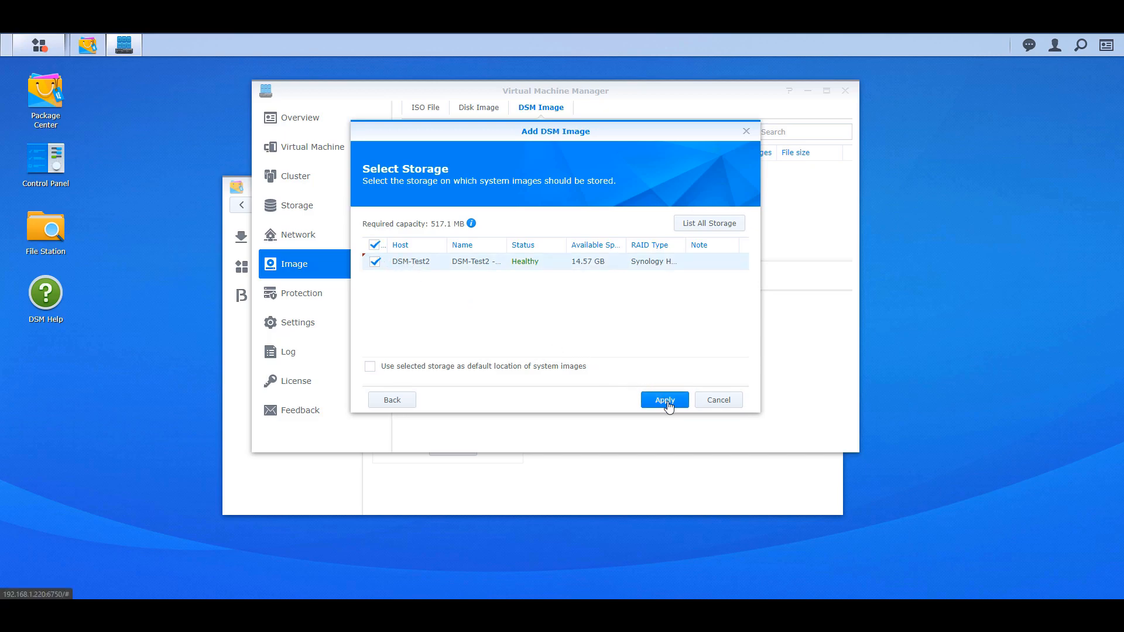
{"action": "left_click", "coordinate": [662, 400]}
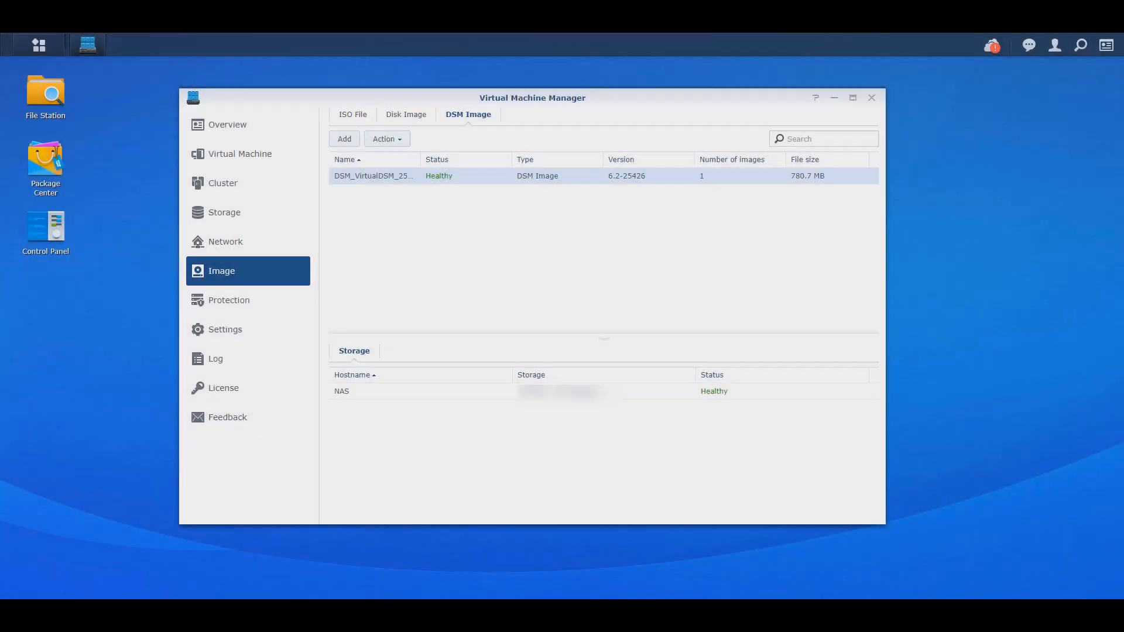
{"action": "left_click", "coordinate": [240, 153]}
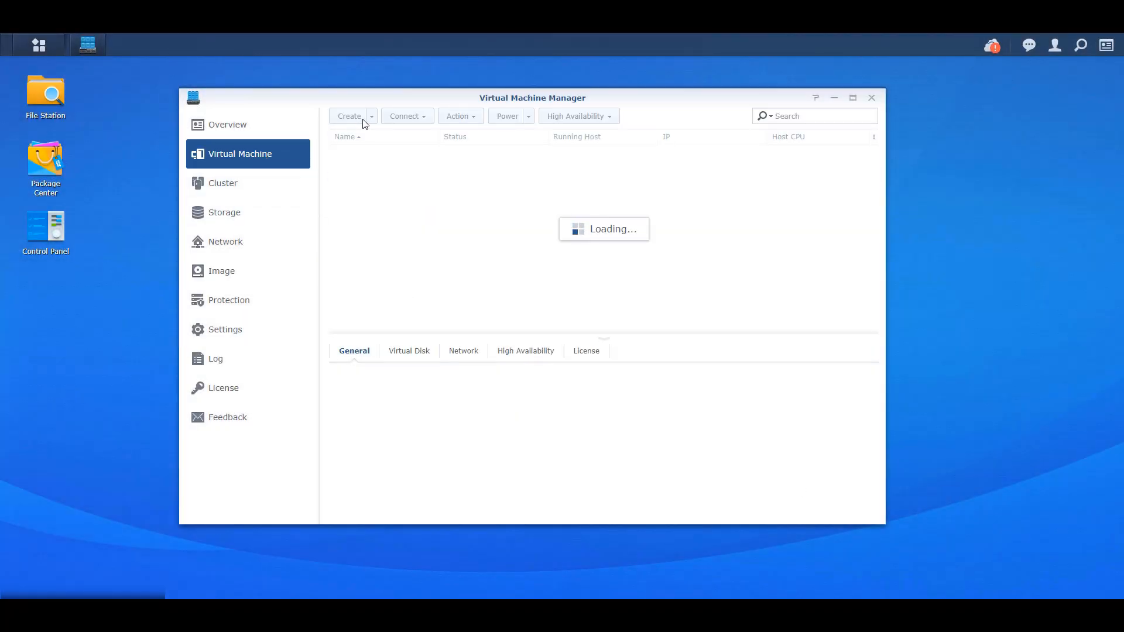
- Start a Synology Virtual DSM machine on NAS storage named vDSM with 2 GB memory
{"action": "left_click", "coordinate": [349, 115]}
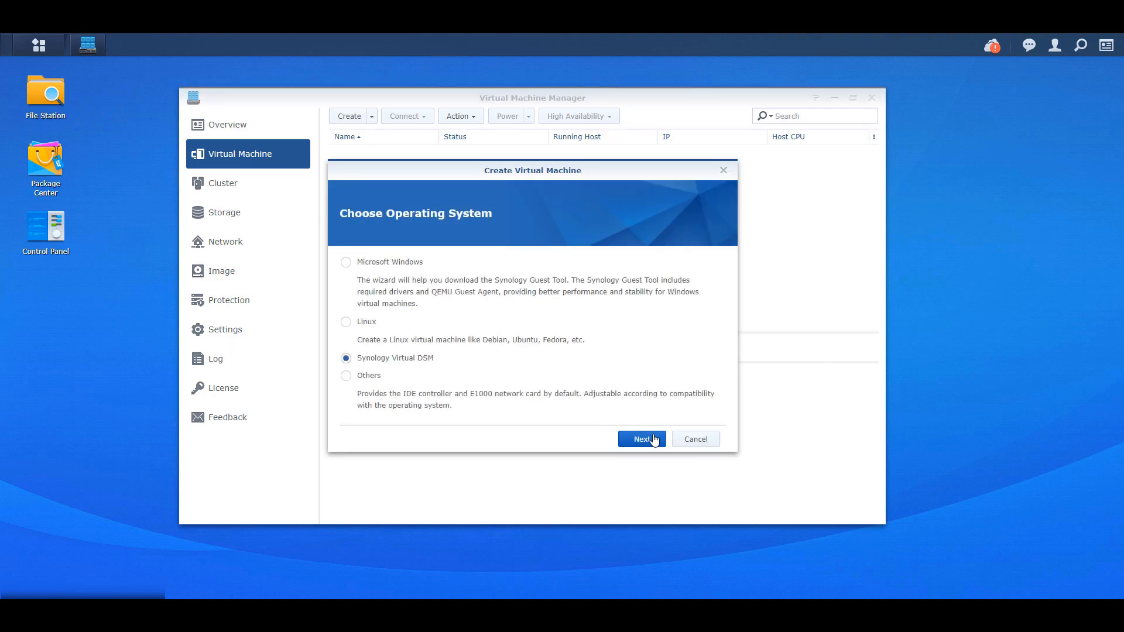
{"action": "left_click", "coordinate": [640, 438]}
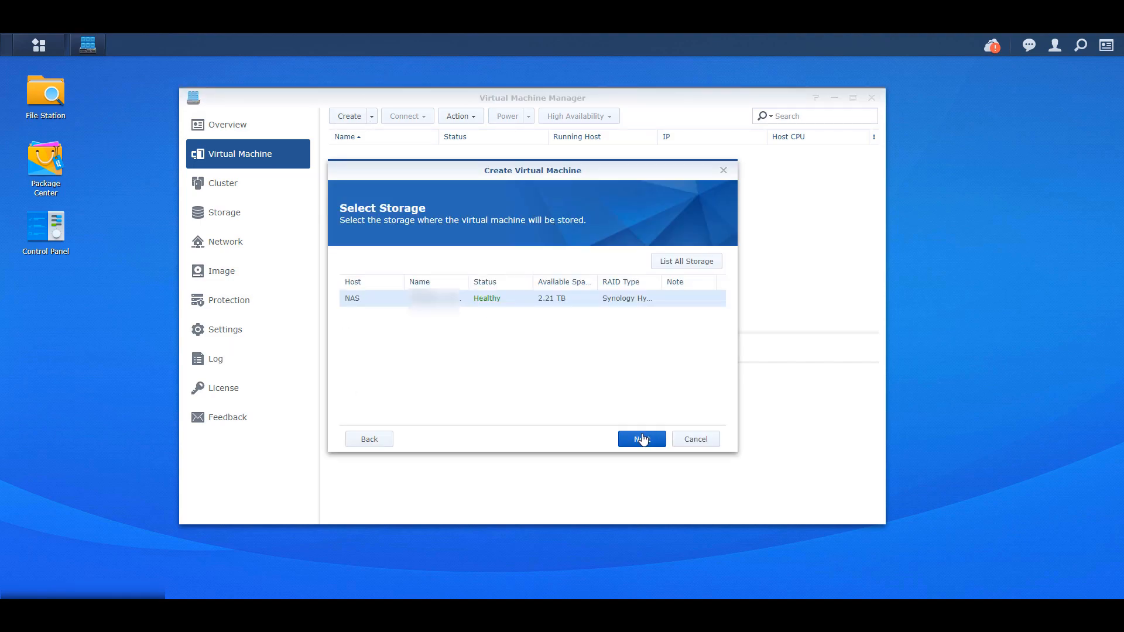
{"action": "left_click", "coordinate": [639, 438]}
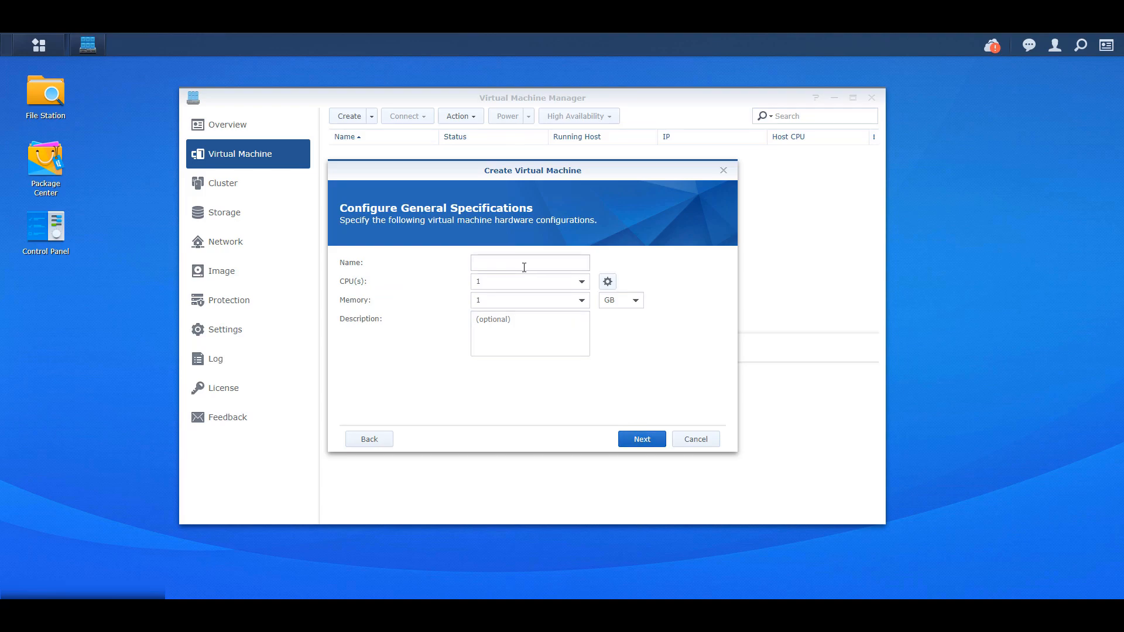
{"action": "type", "text": "vDSM"}
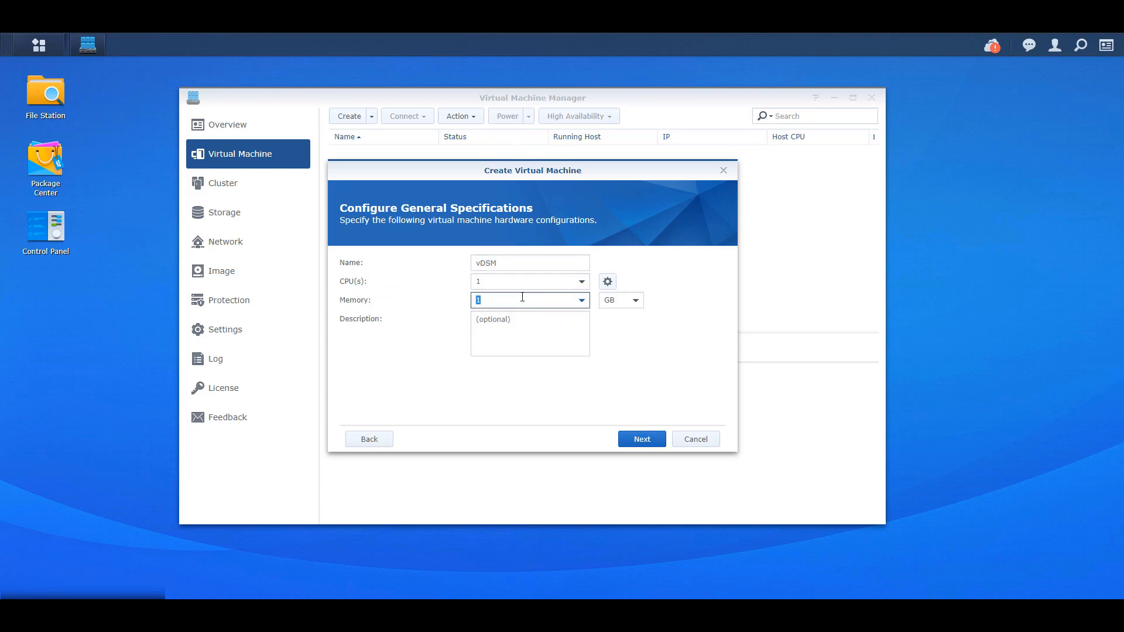
{"action": "type", "text": "2"}
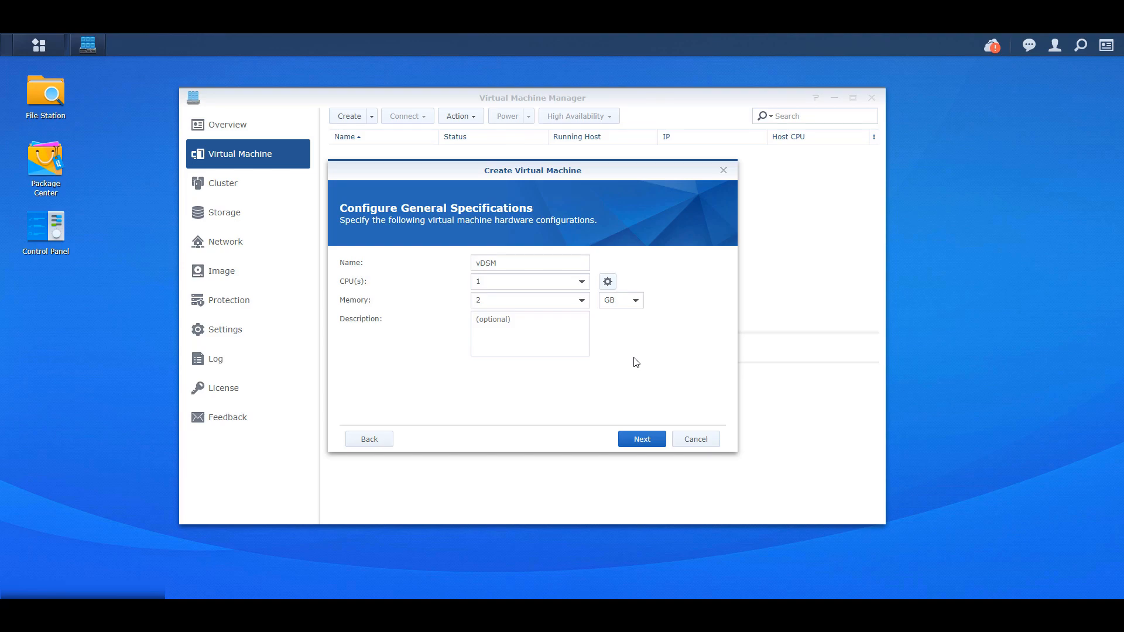
{"action": "left_click", "coordinate": [640, 438]}
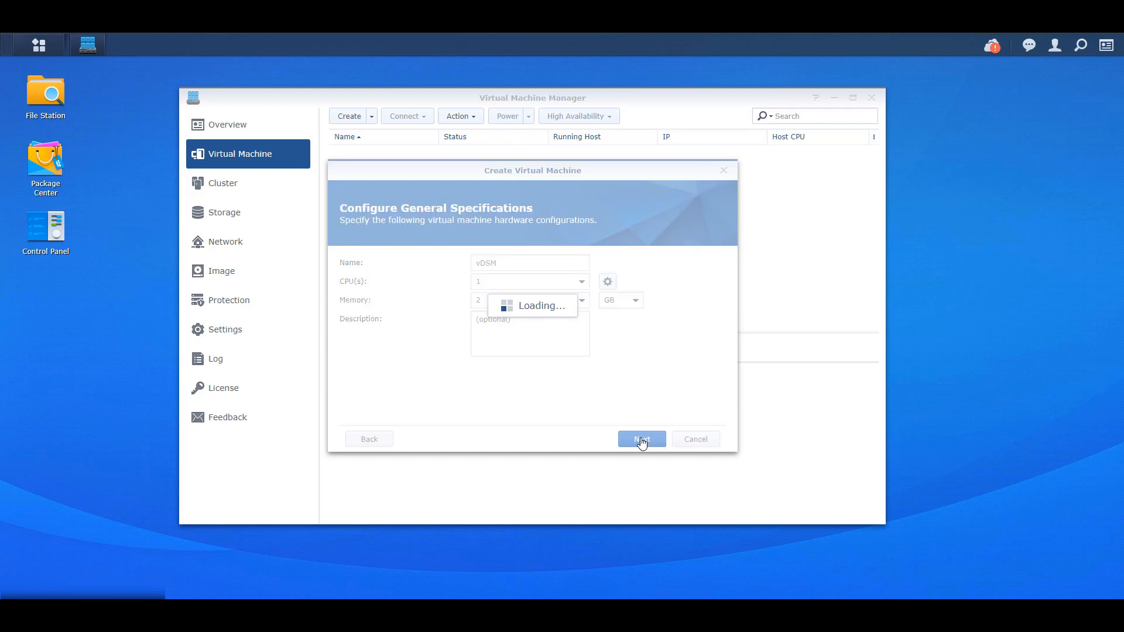
- Give vDSM a 100 GB disk and default network, allow one user, and create it
{"action": "left_click", "coordinate": [640, 439]}
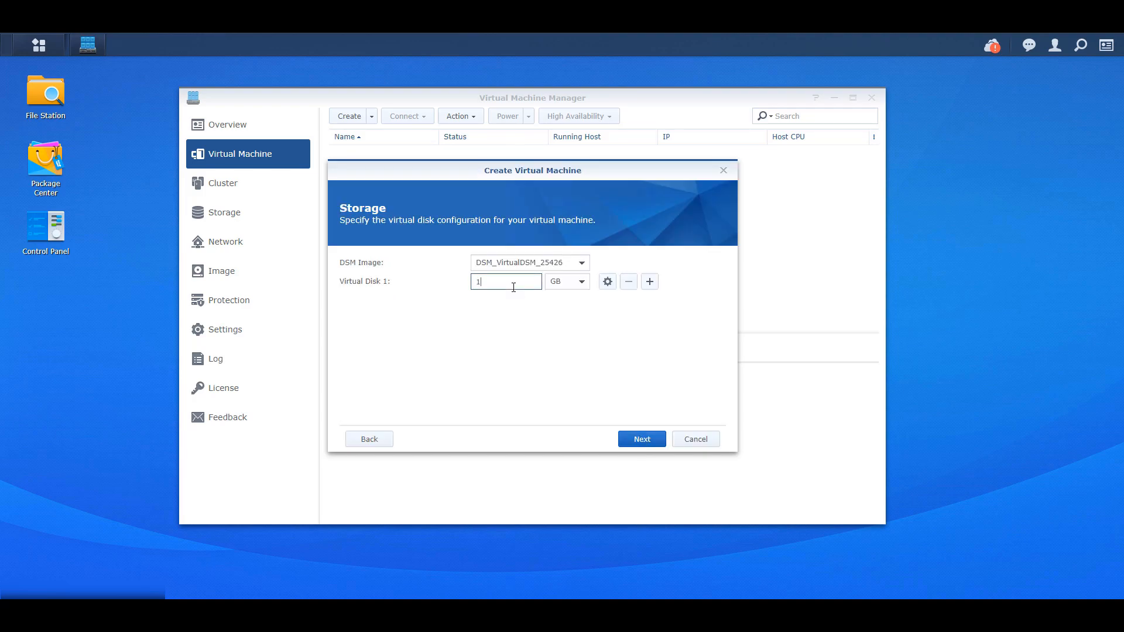
{"action": "type", "text": "00"}
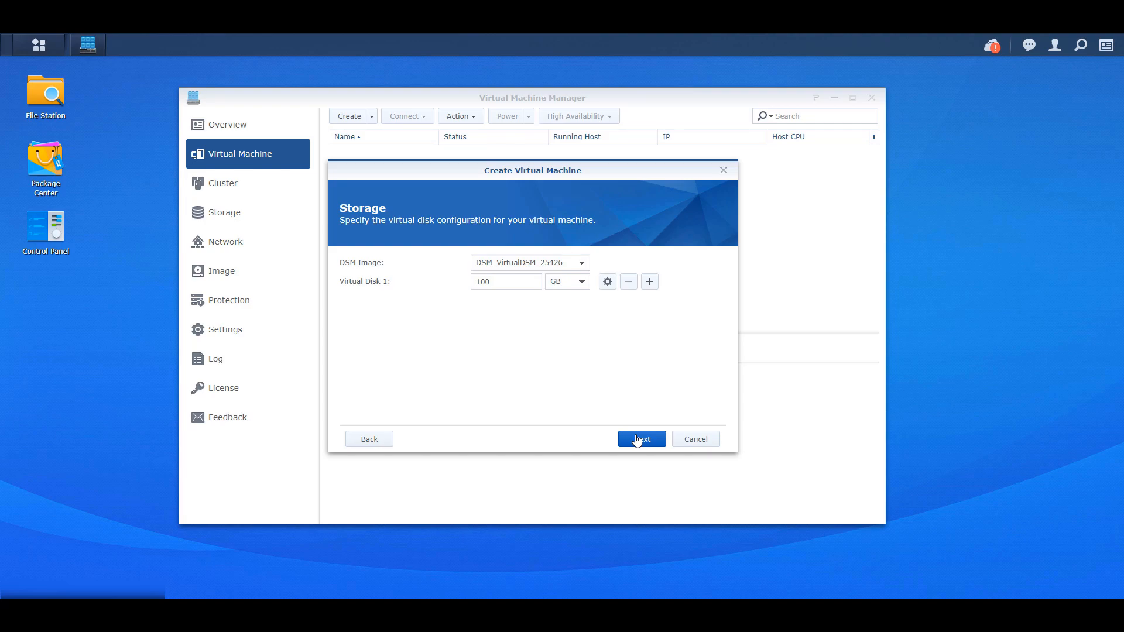
{"action": "left_click", "coordinate": [639, 438]}
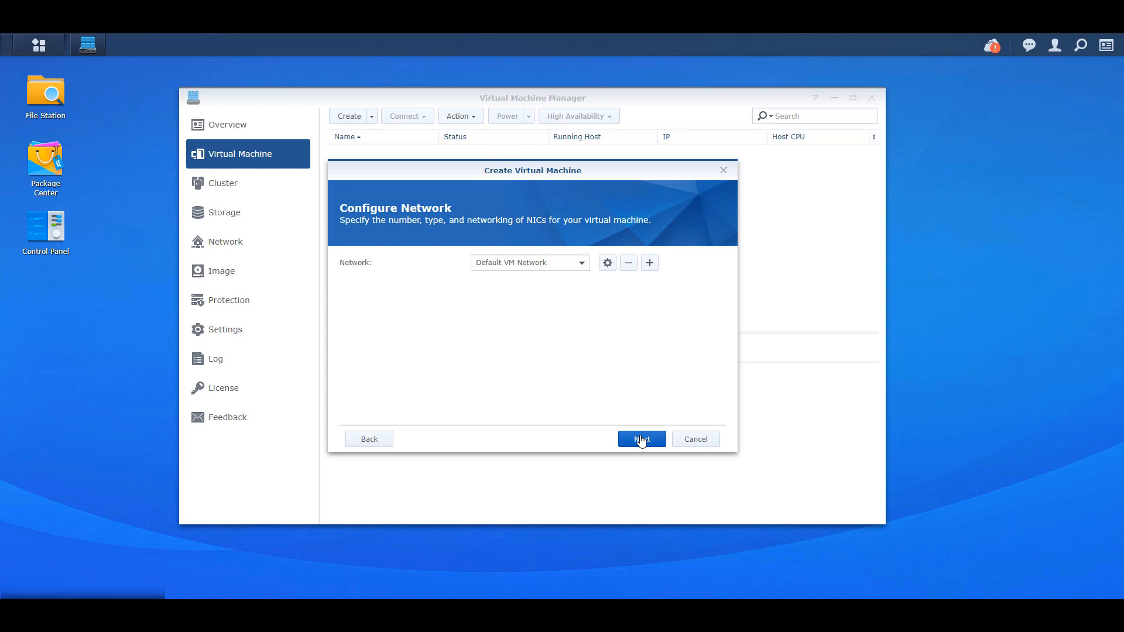
{"action": "left_click", "coordinate": [640, 439]}
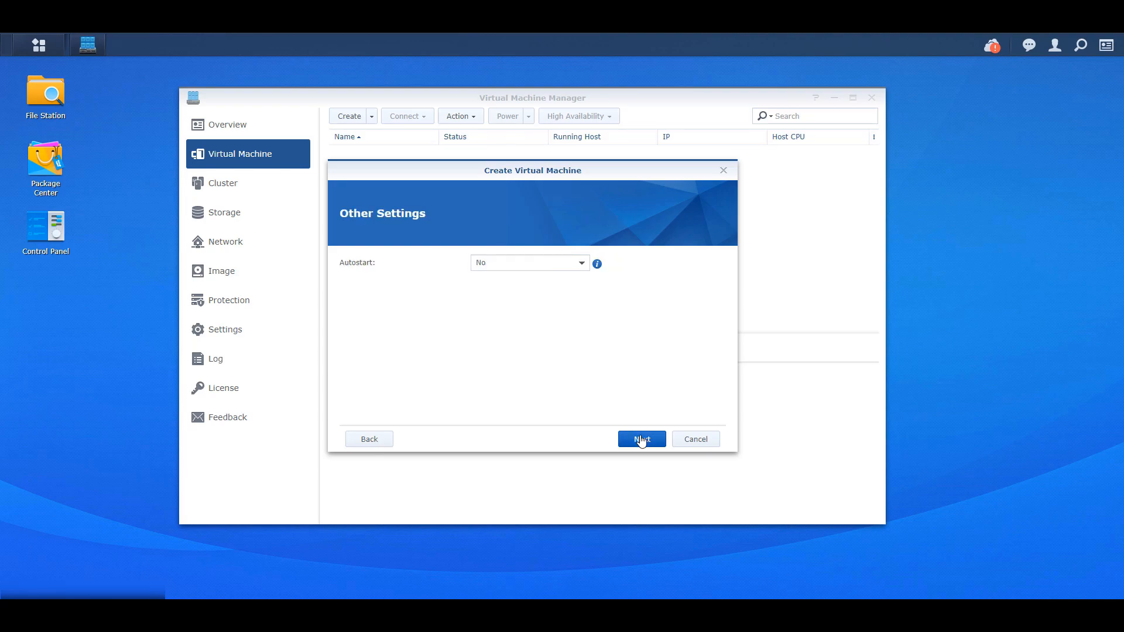
{"action": "left_click", "coordinate": [529, 262]}
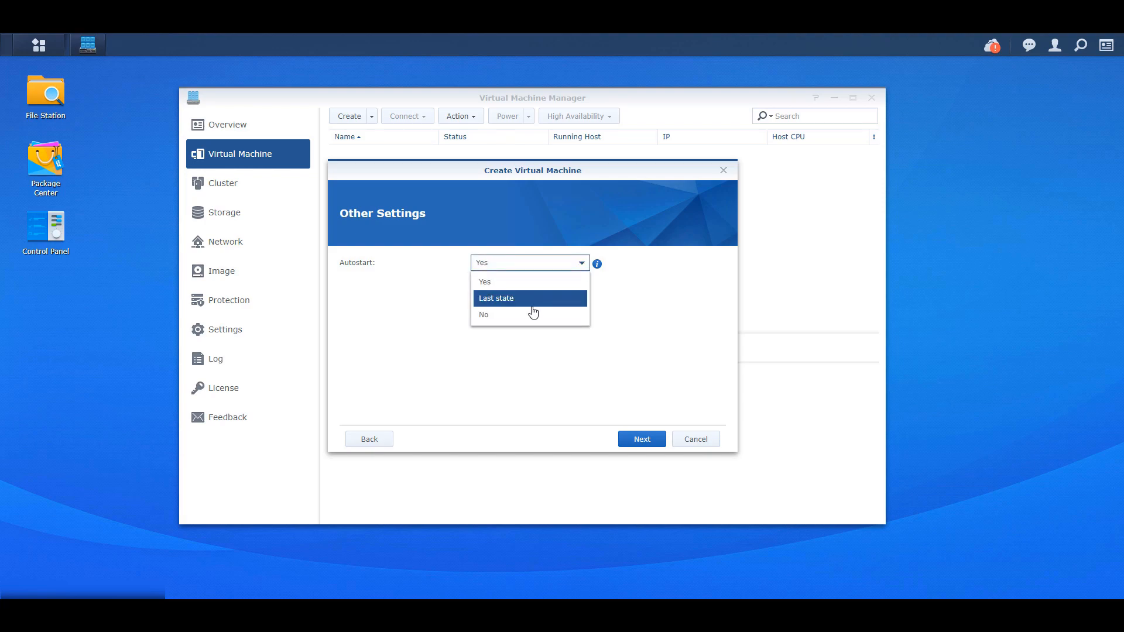
{"action": "left_click", "coordinate": [640, 439]}
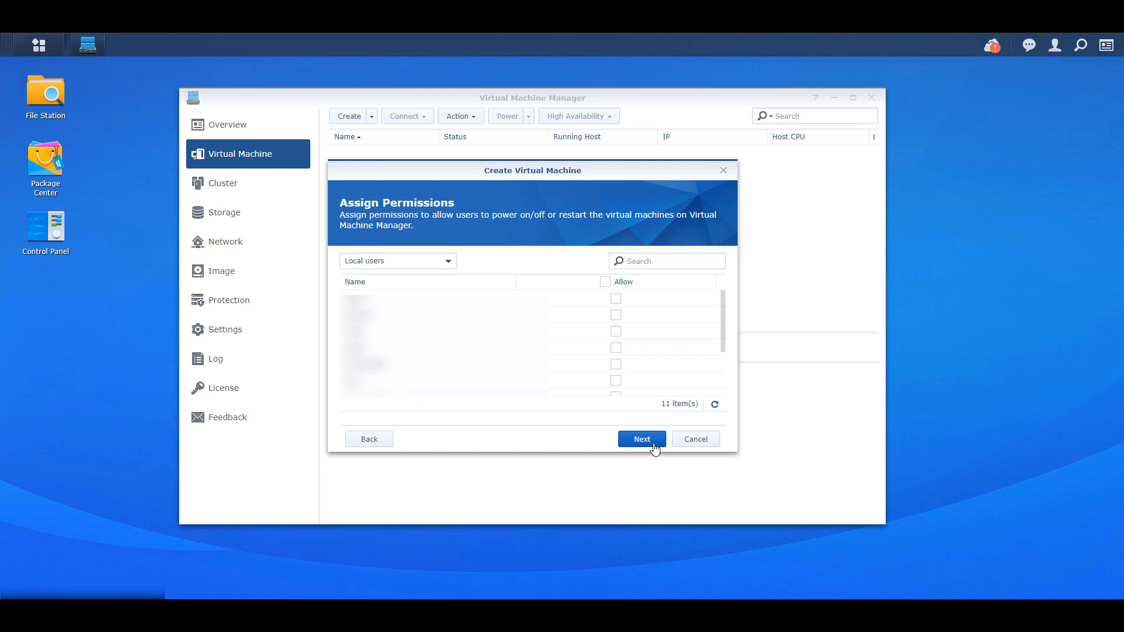
{"action": "left_click", "coordinate": [616, 332]}
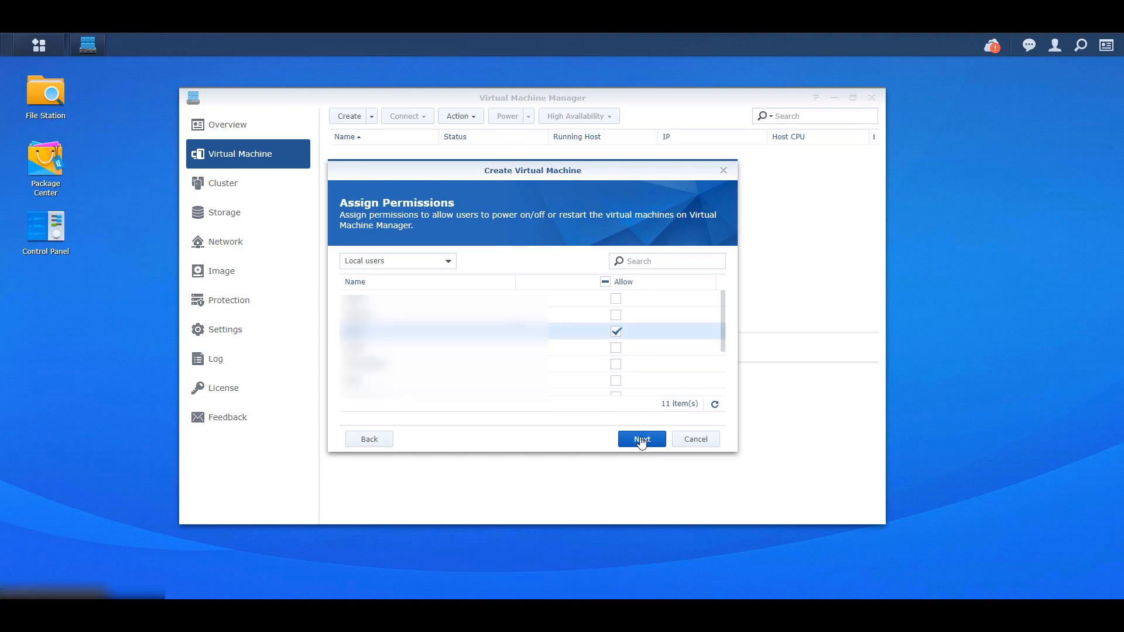
{"action": "left_click", "coordinate": [640, 438]}
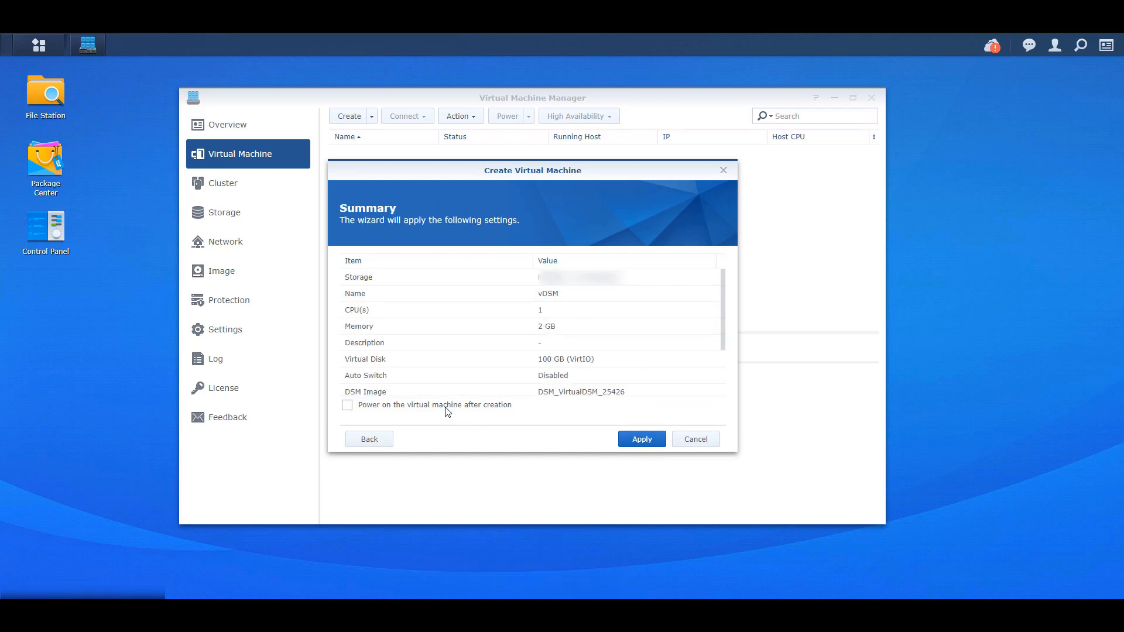
{"action": "left_click", "coordinate": [640, 438]}
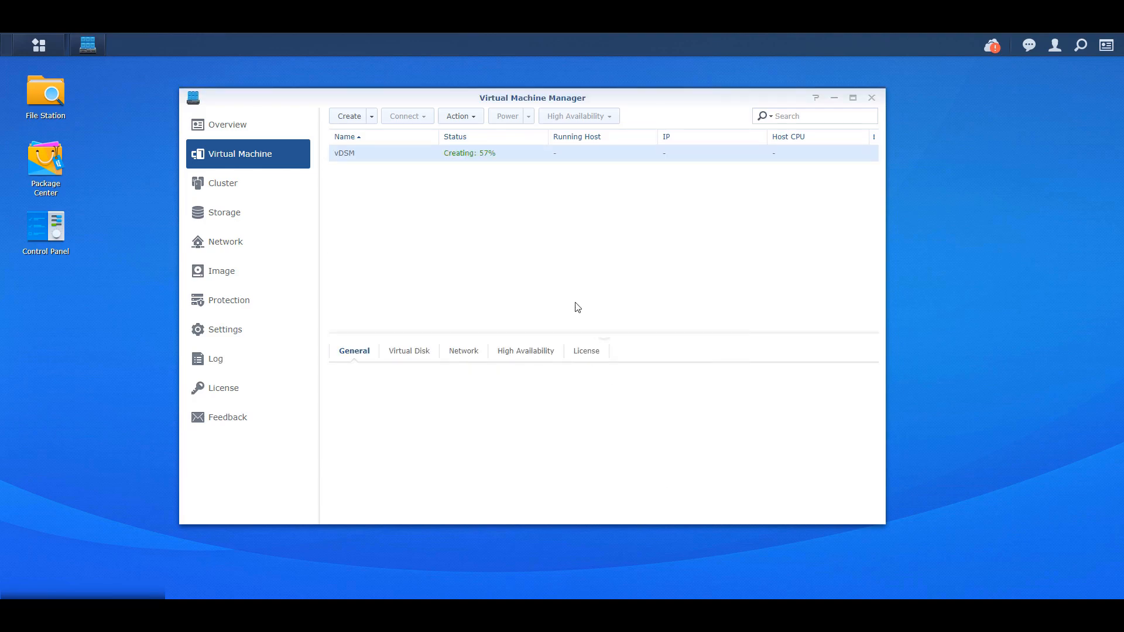
{"action": "mouse_move", "coordinate": [841, 453]}
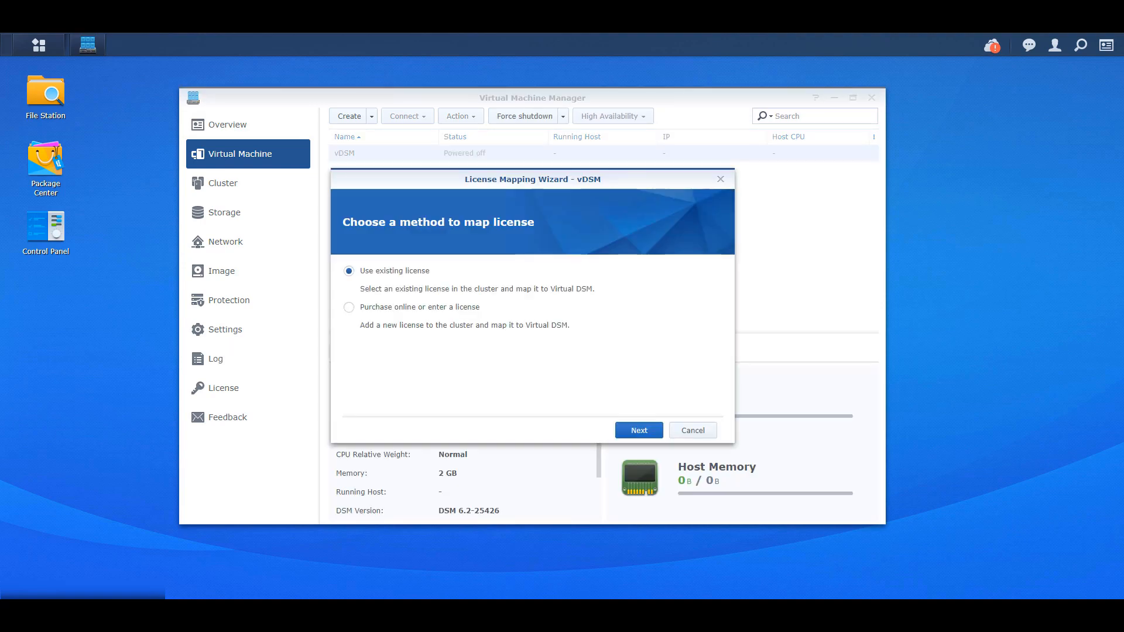
- Map the existing free license to the new vDSM virtual machine
{"action": "left_click", "coordinate": [637, 430]}
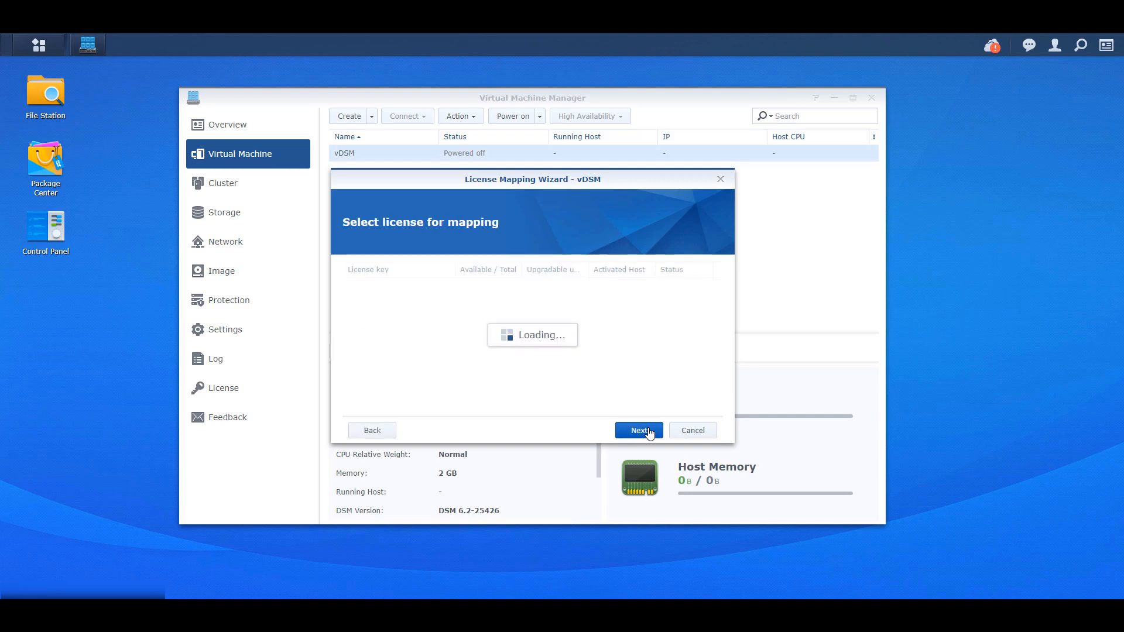
{"action": "left_click", "coordinate": [638, 431]}
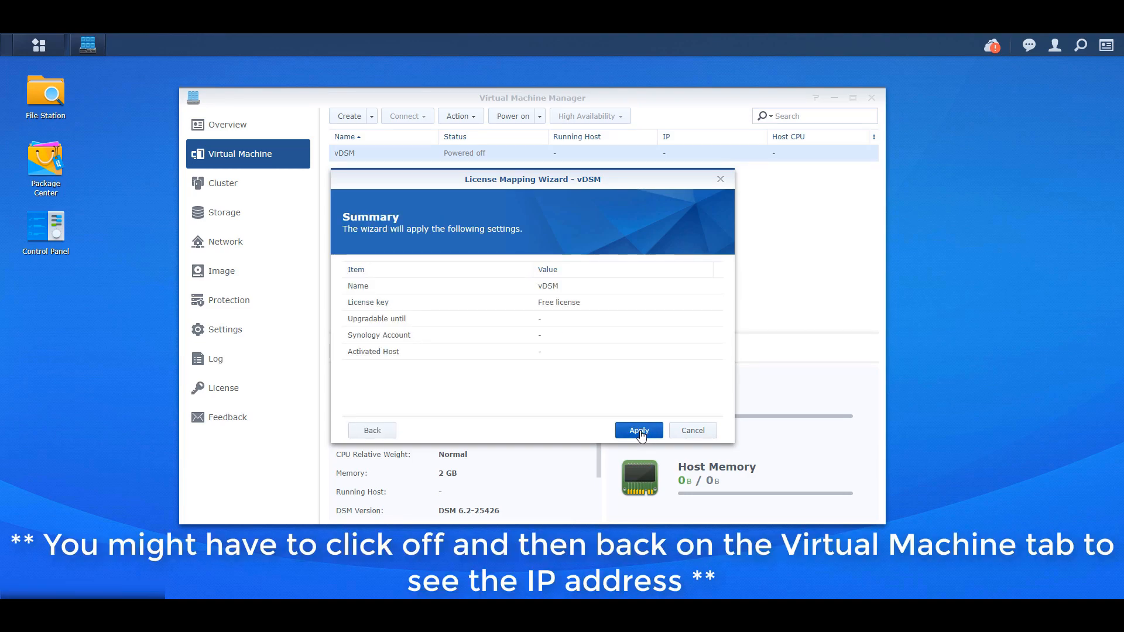
{"action": "left_click", "coordinate": [637, 430]}
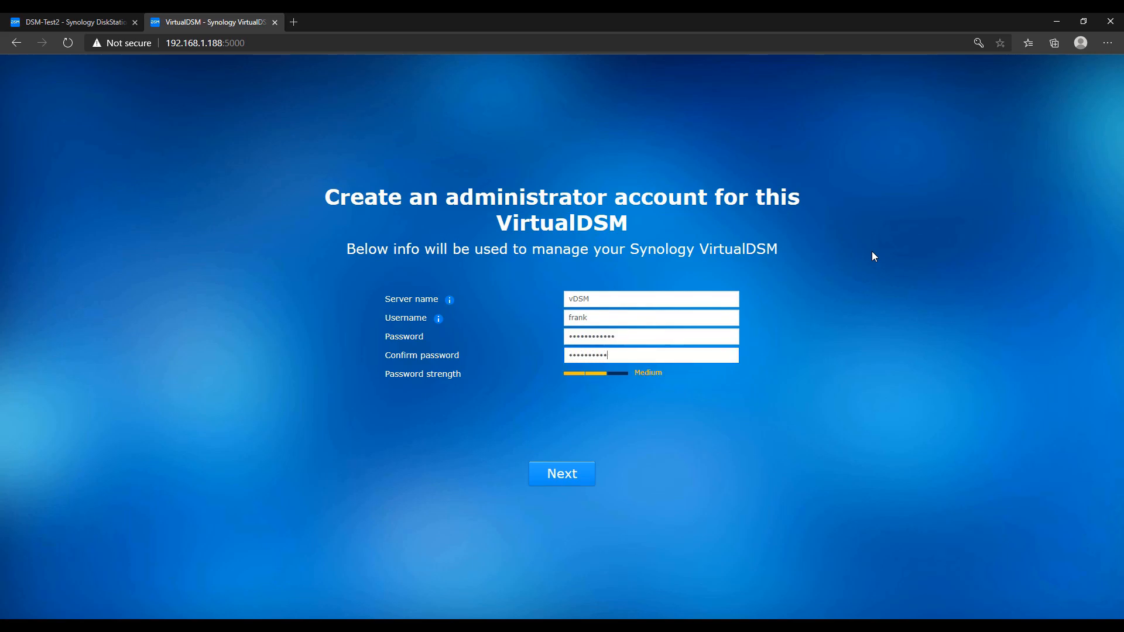
- Submit the vDSM administrator account details and finish setup to reach the VirtualDSM desktop
{"action": "left_click", "coordinate": [561, 473]}
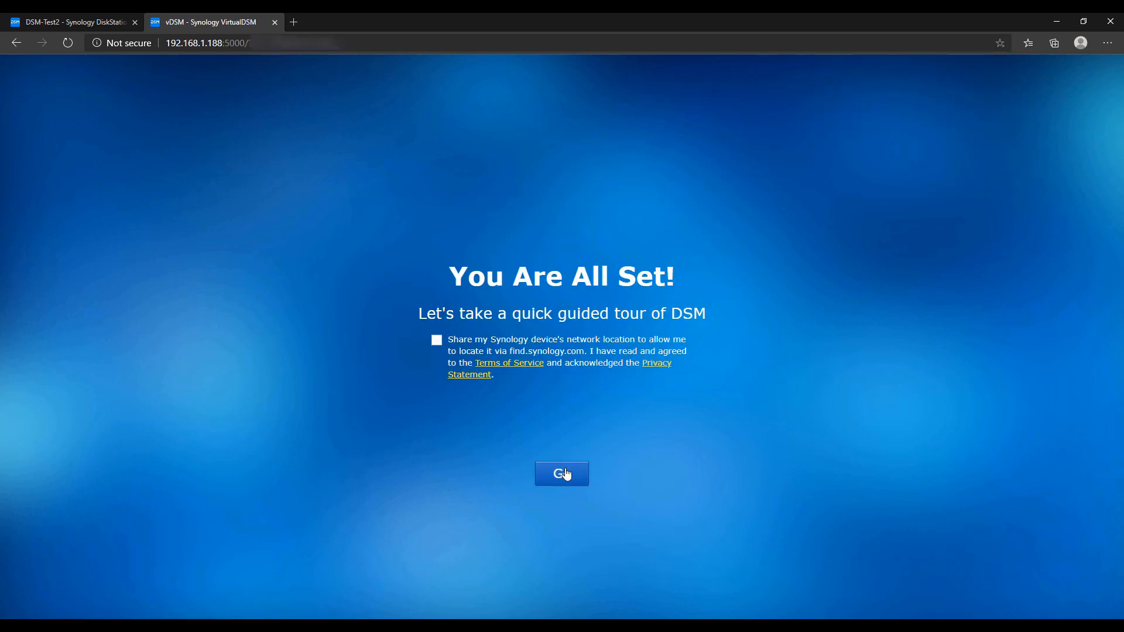
{"action": "left_click", "coordinate": [561, 474]}
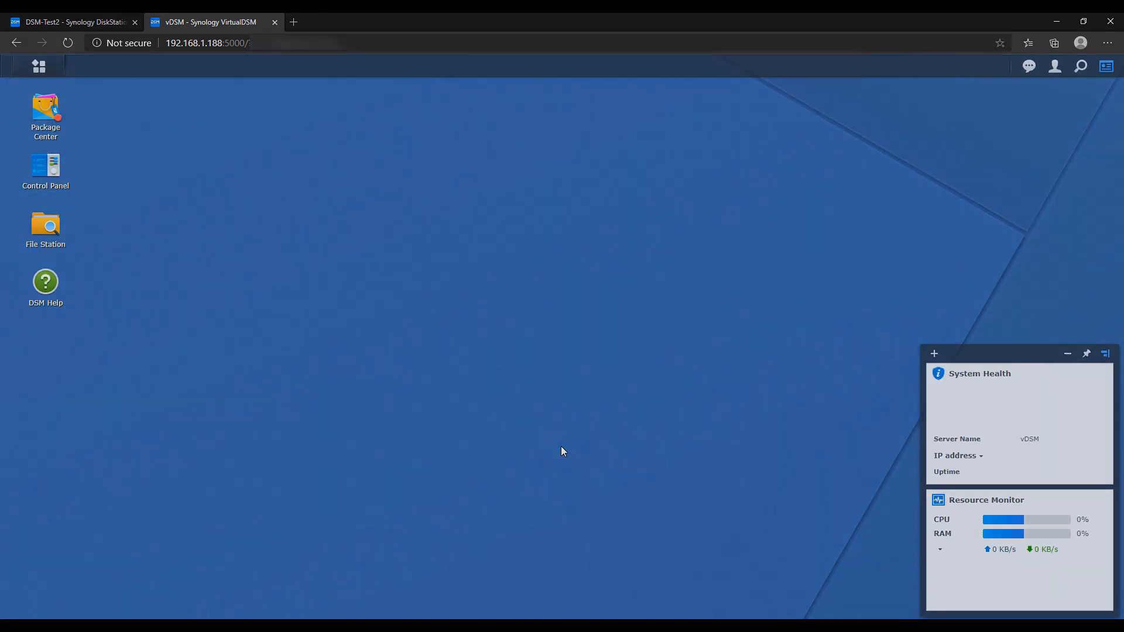